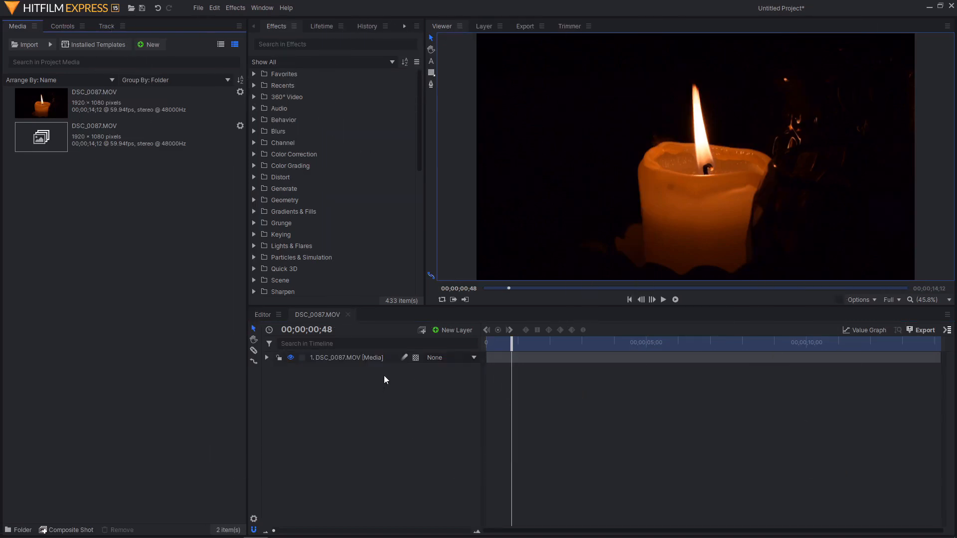
mouse_move(322, 388)
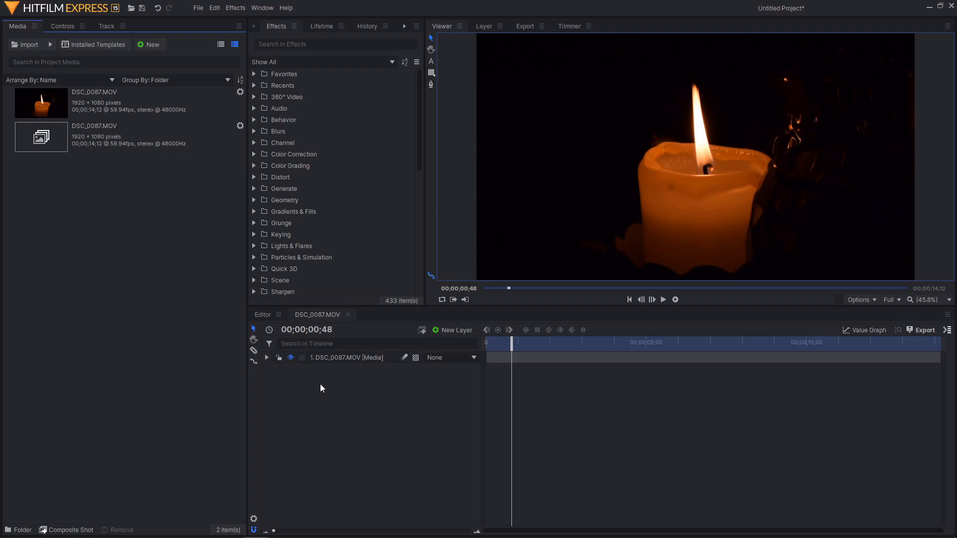
mouse_move(318, 404)
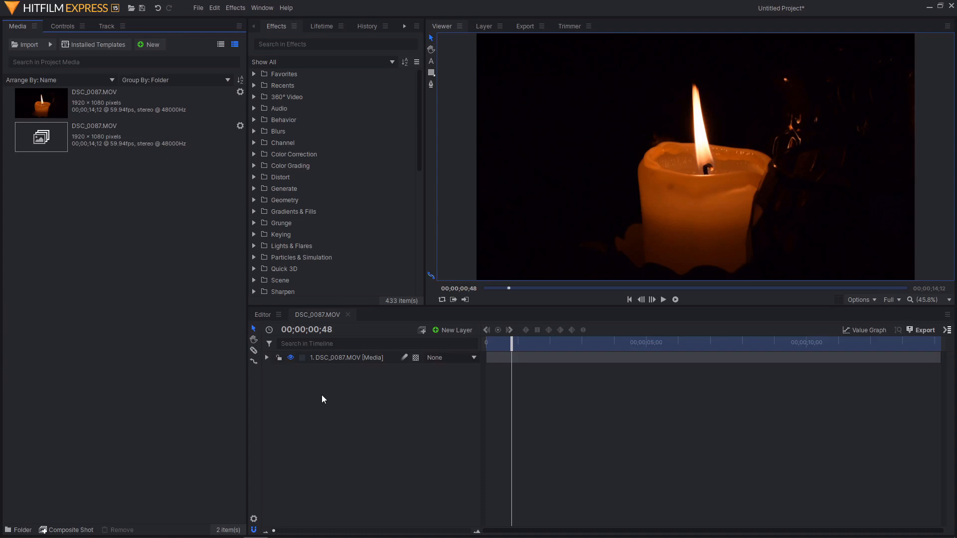
mouse_move(347, 447)
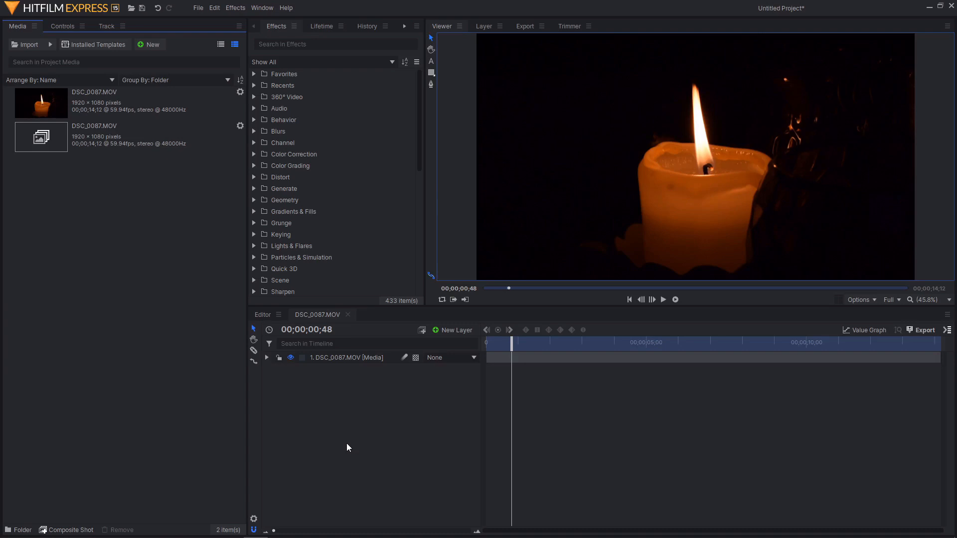
mouse_move(363, 429)
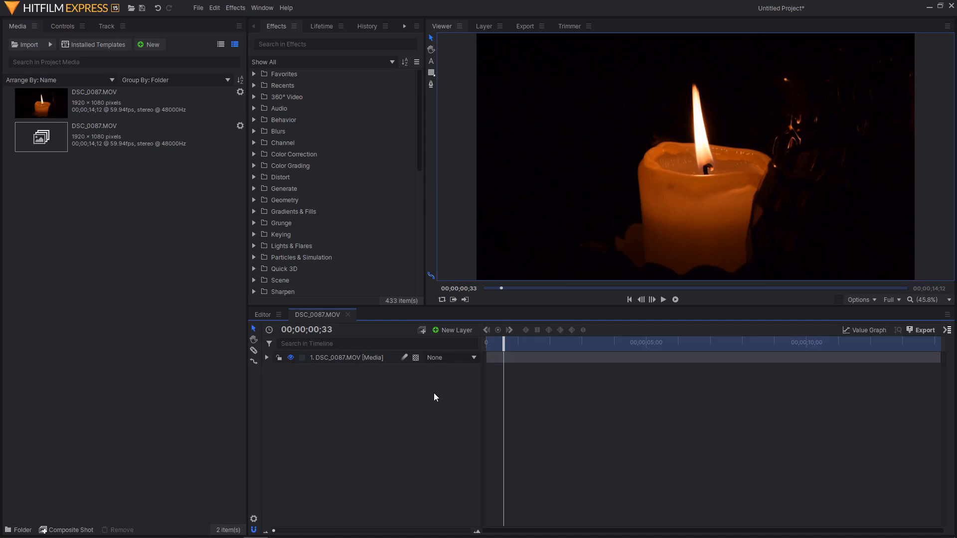
mouse_move(360, 375)
type("c")
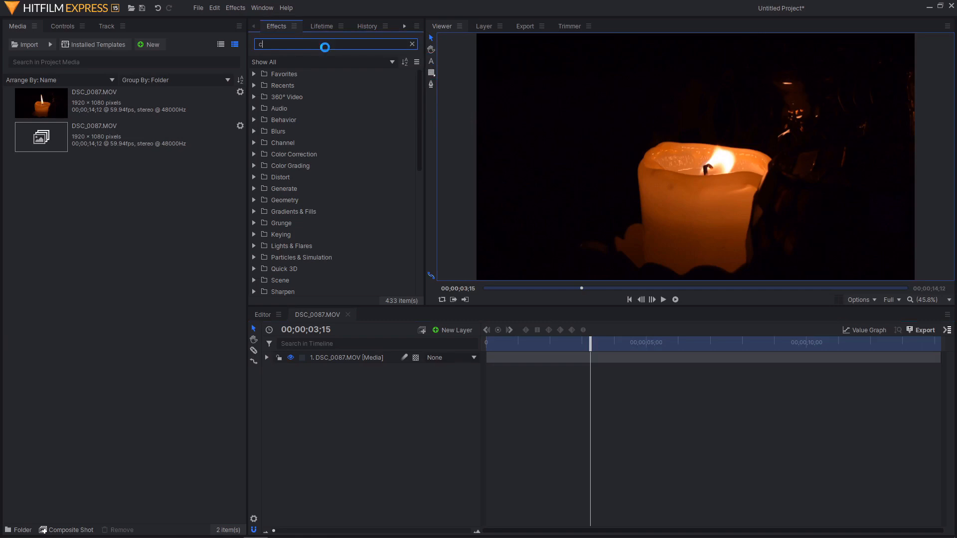
Step: Search the Effects panel for 'crop' to find the Crop / Pan & Zoom effect
type("rop")
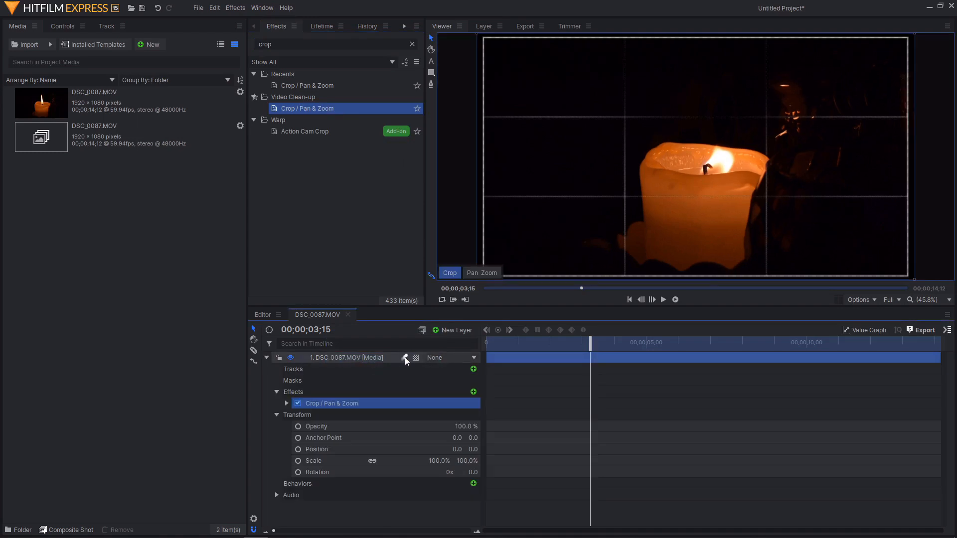
mouse_move(535, 275)
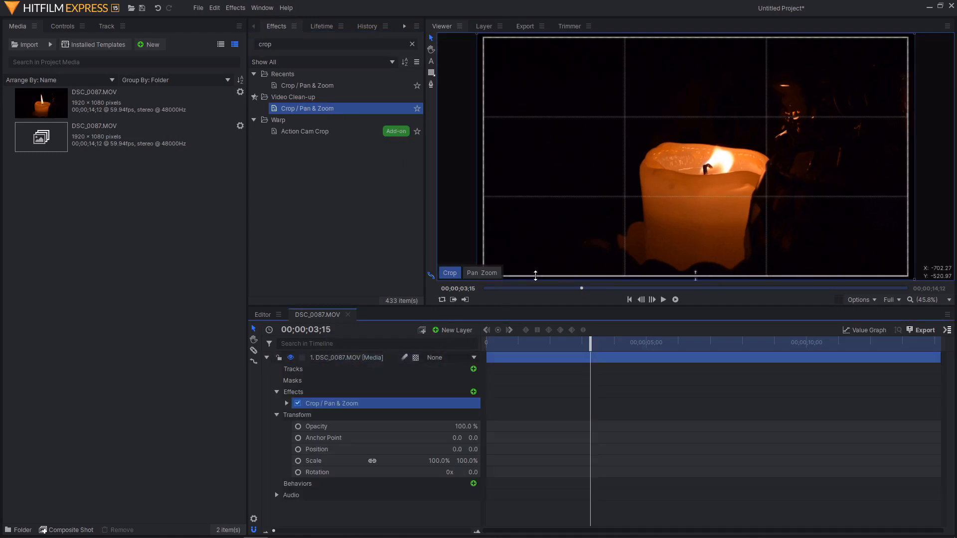
mouse_move(498, 201)
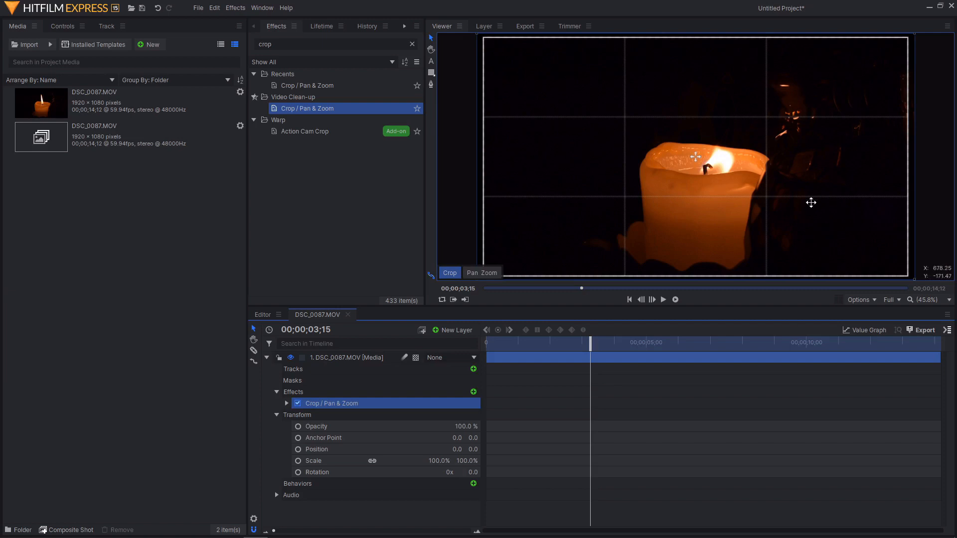
mouse_move(812, 201)
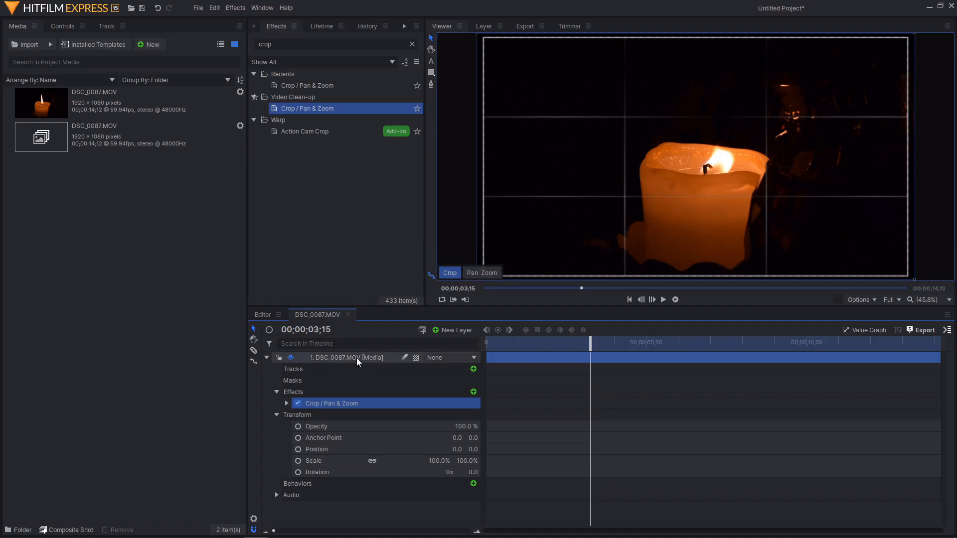
left_click(481, 273)
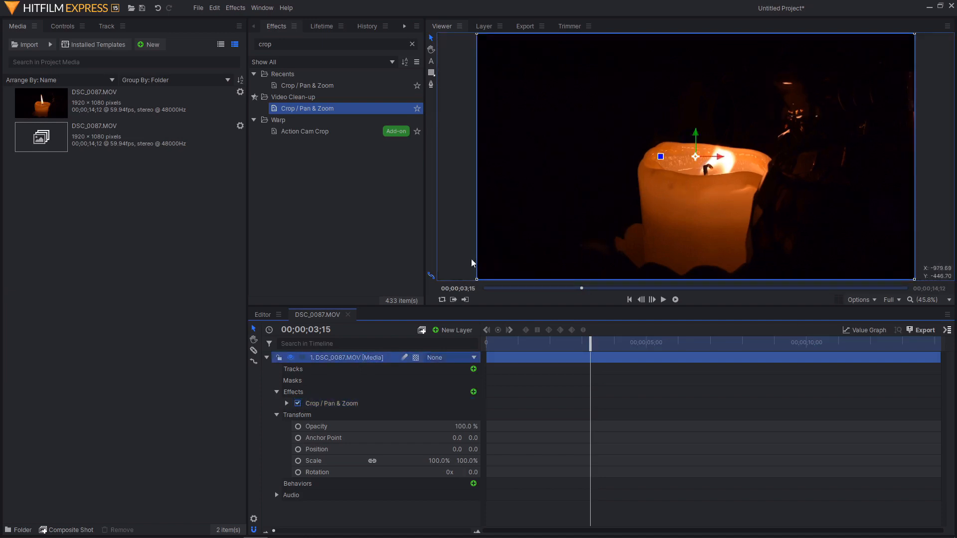
mouse_move(664, 224)
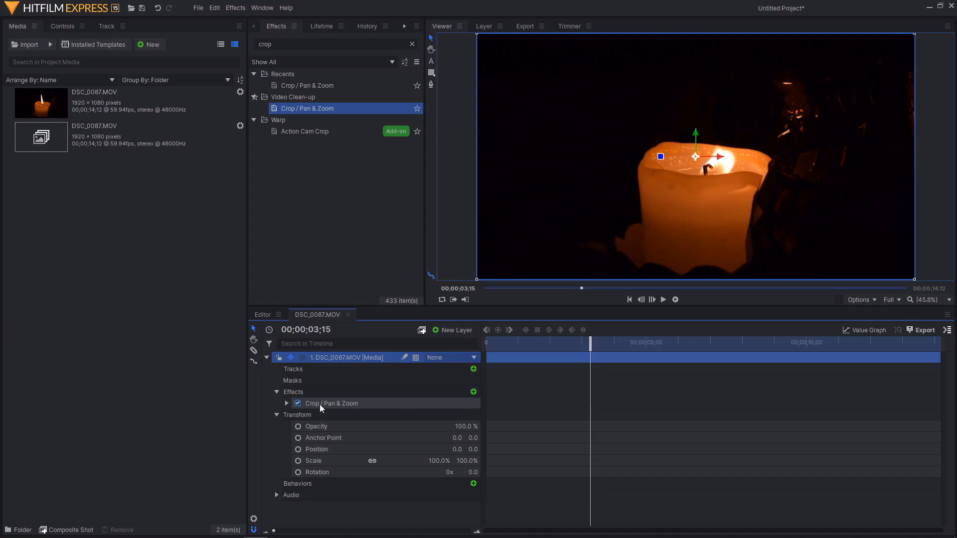
mouse_move(833, 211)
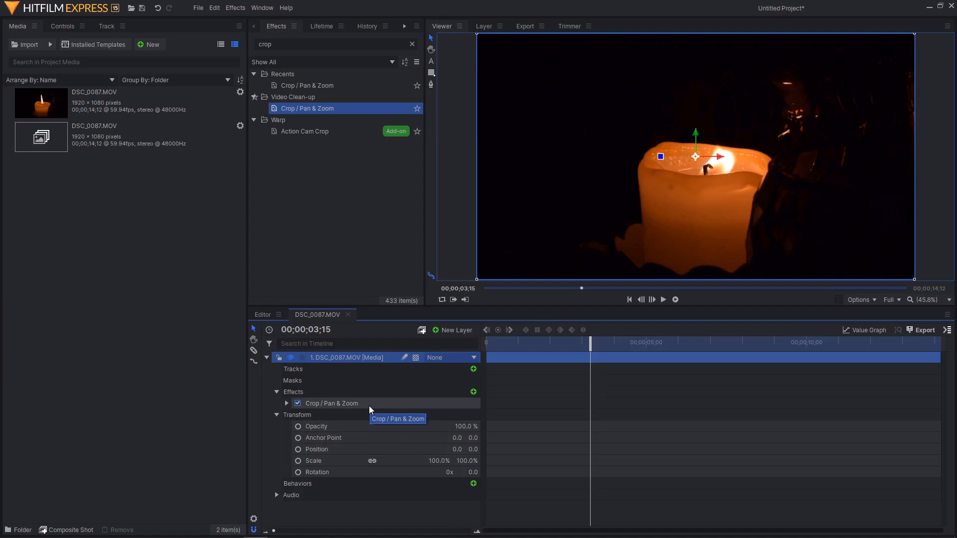
left_click(331, 402)
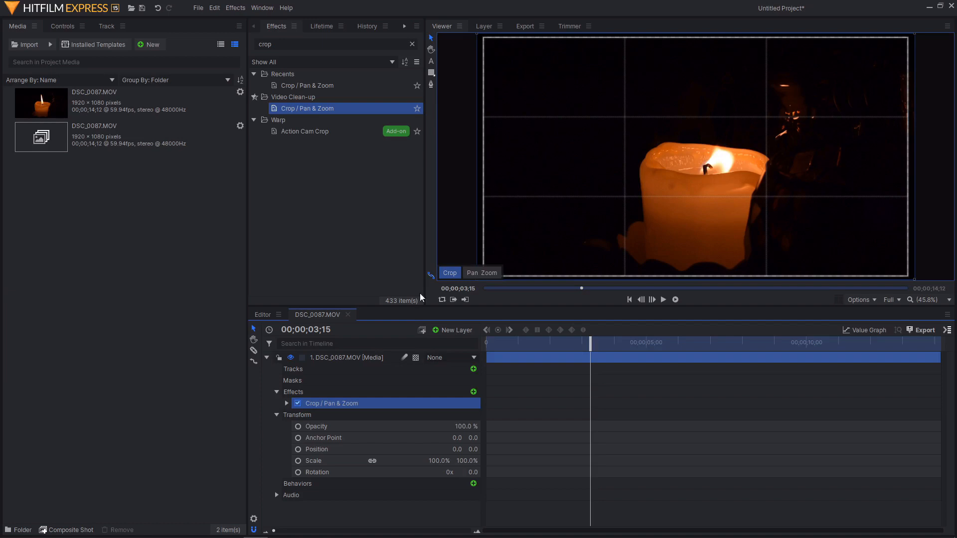
mouse_move(459, 286)
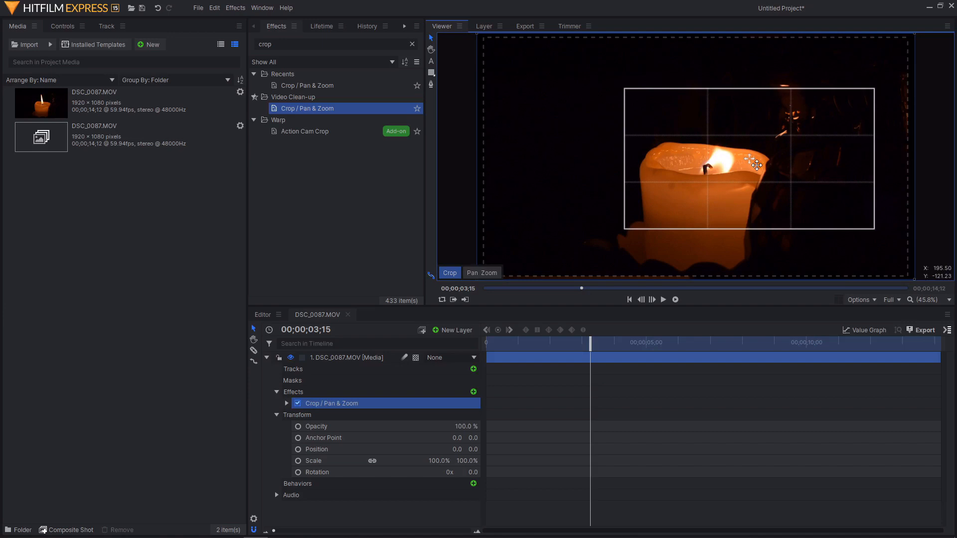
mouse_move(730, 206)
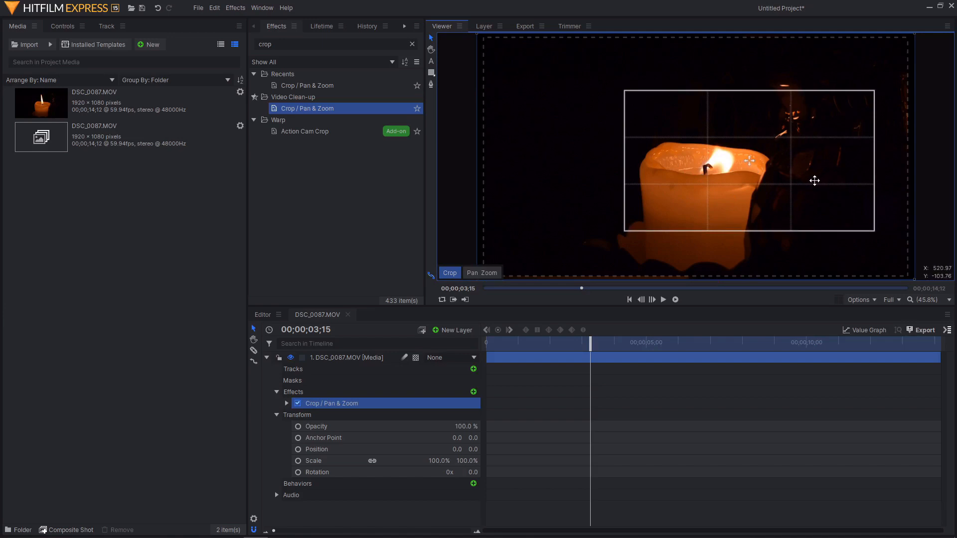
mouse_move(661, 212)
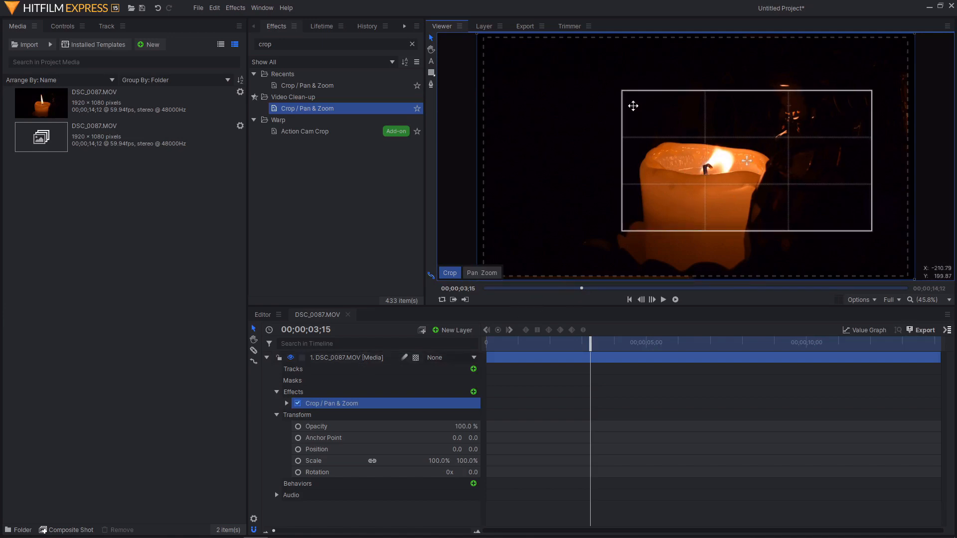
mouse_move(863, 252)
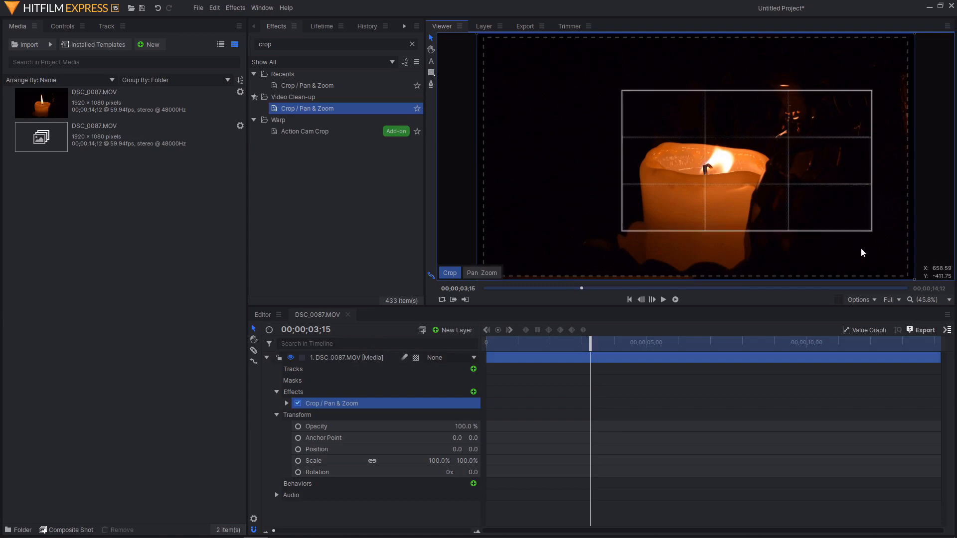
mouse_move(880, 209)
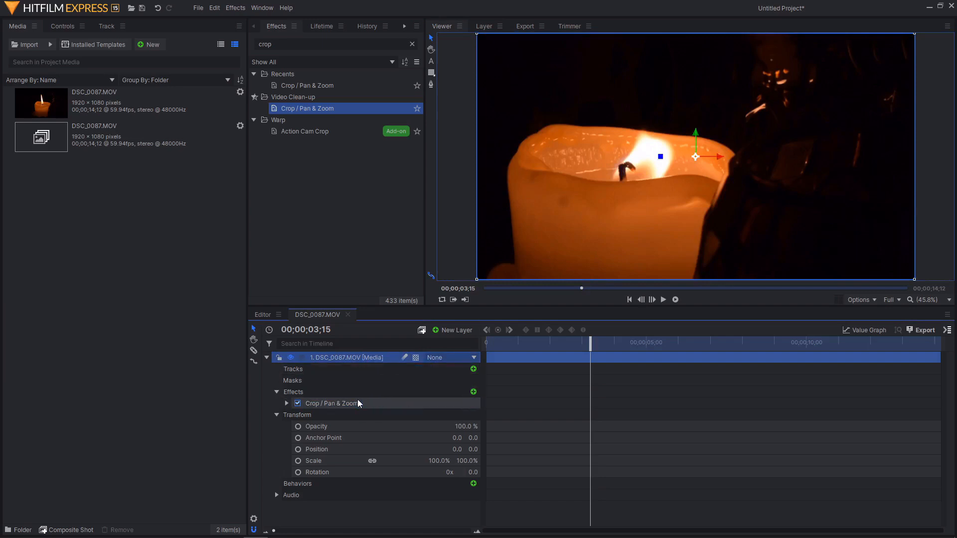
Step: Preview the tighter crop around the candle filling the frame
left_click(331, 403)
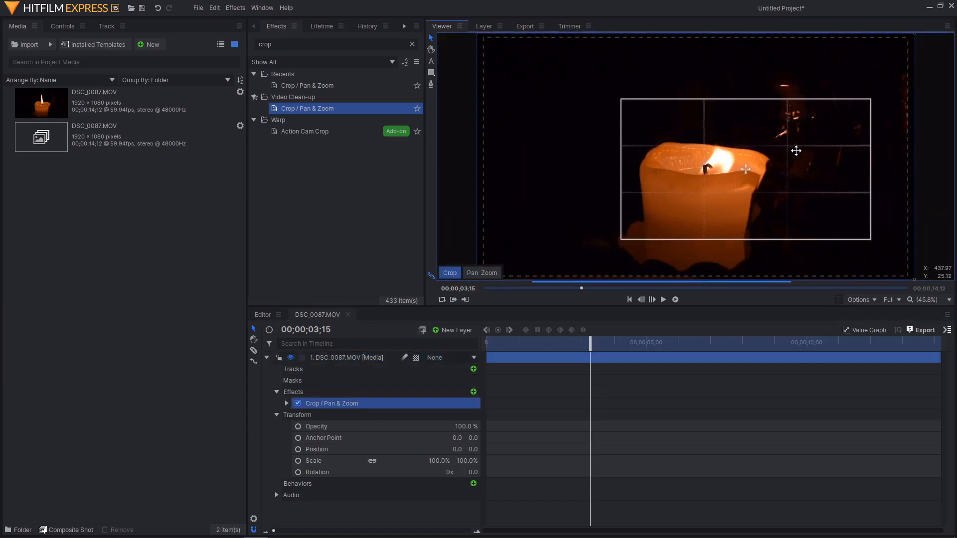
mouse_move(754, 181)
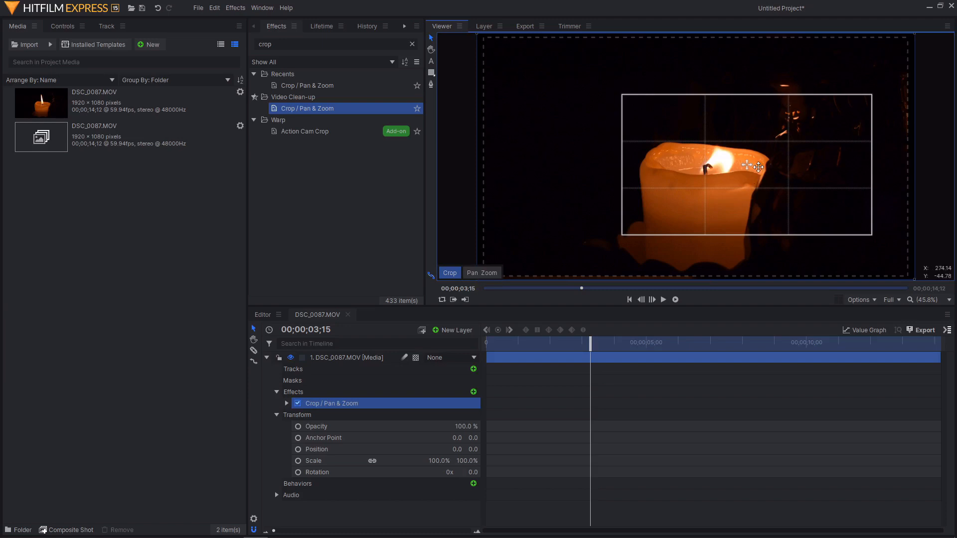
mouse_move(731, 215)
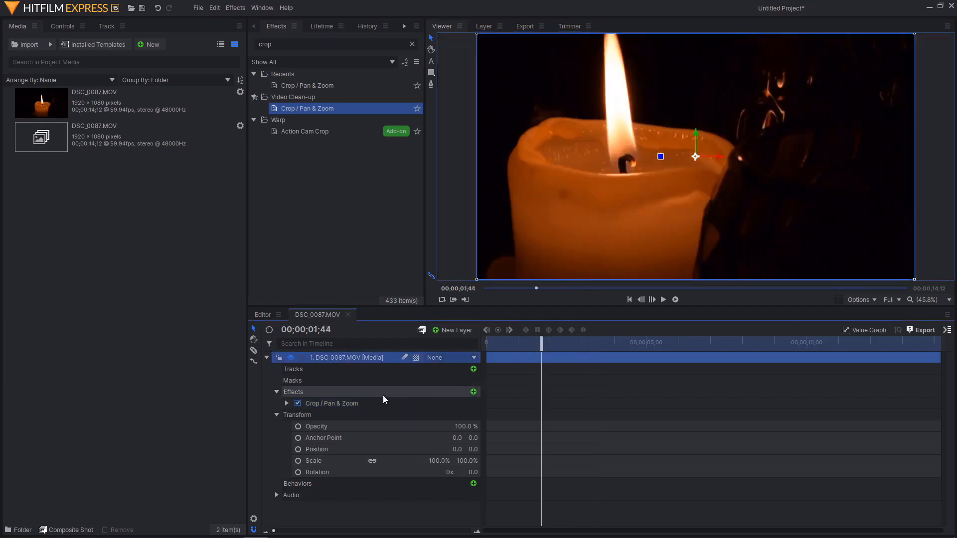
Step: Reselect the effect and switch the Viewer from Crop to Pan Zoom framing
left_click(331, 402)
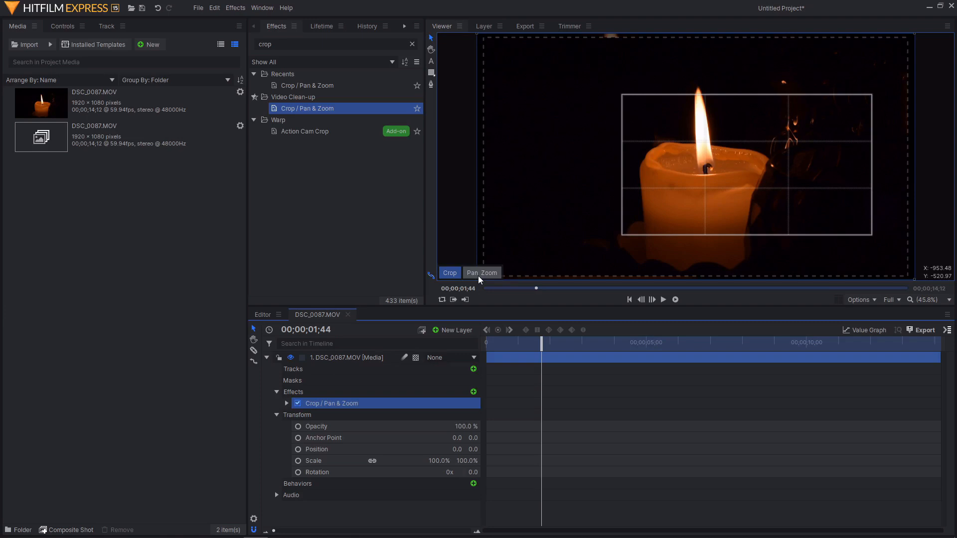
mouse_move(478, 279)
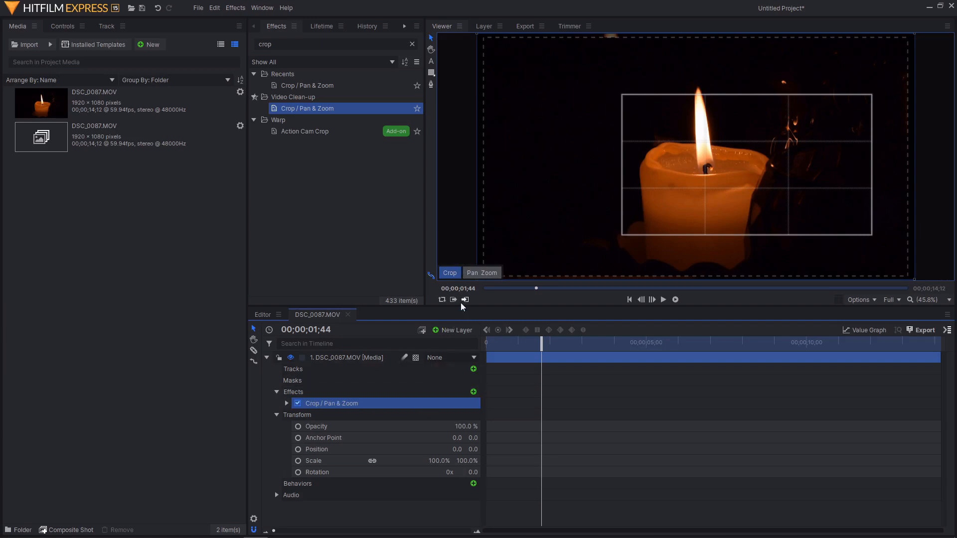
left_click(481, 274)
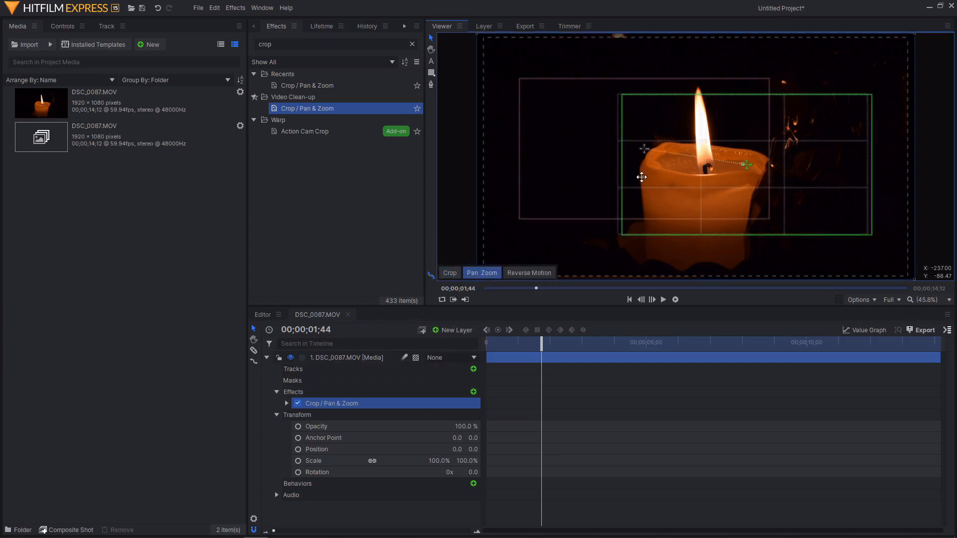
mouse_move(737, 186)
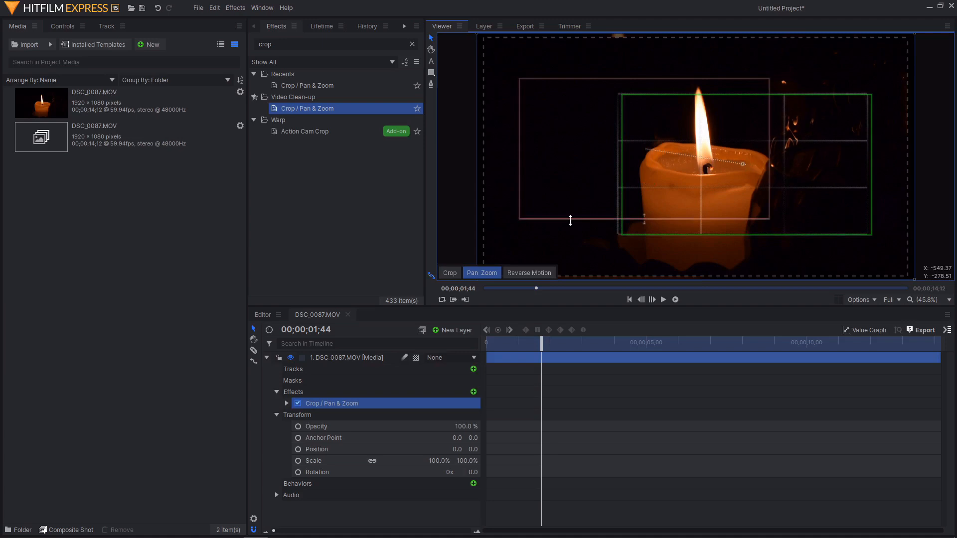
mouse_move(512, 251)
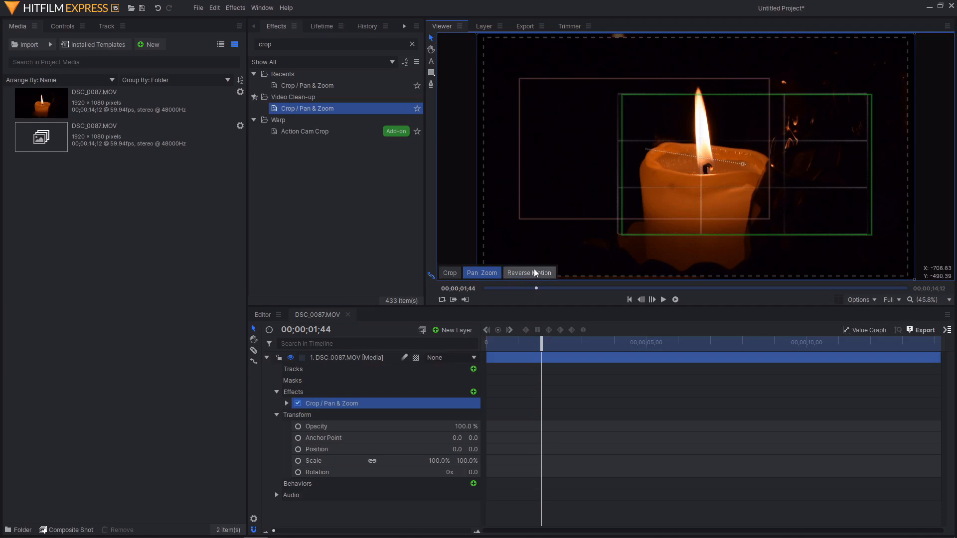
mouse_move(535, 275)
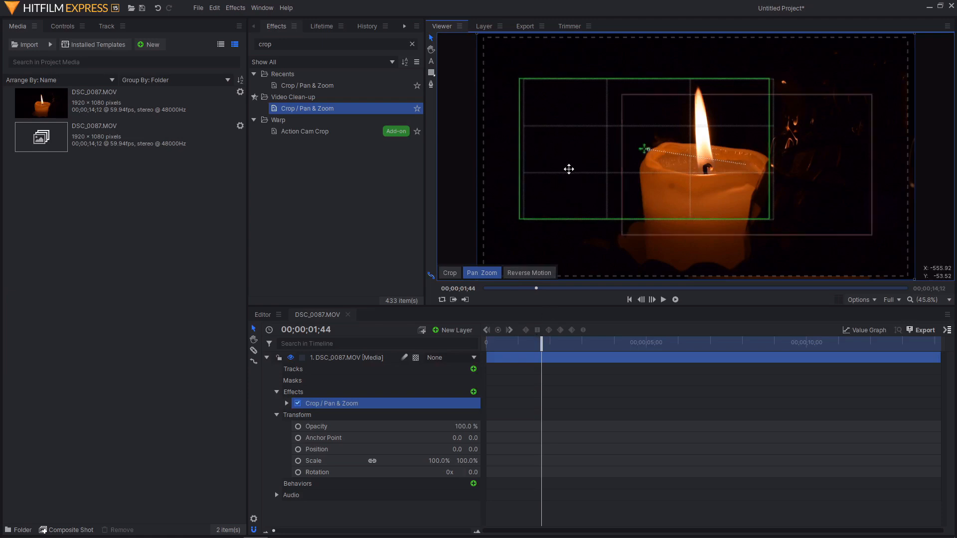
mouse_move(541, 266)
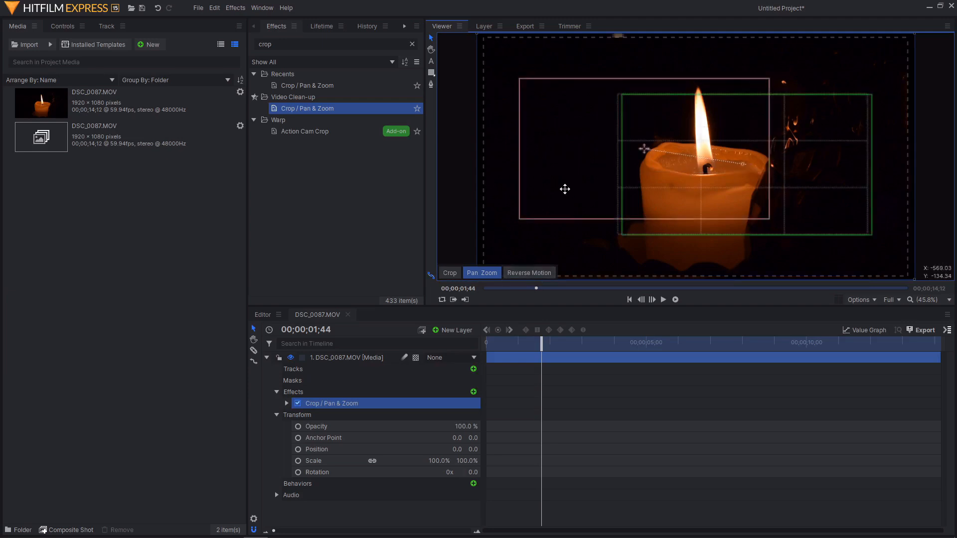
mouse_move(592, 64)
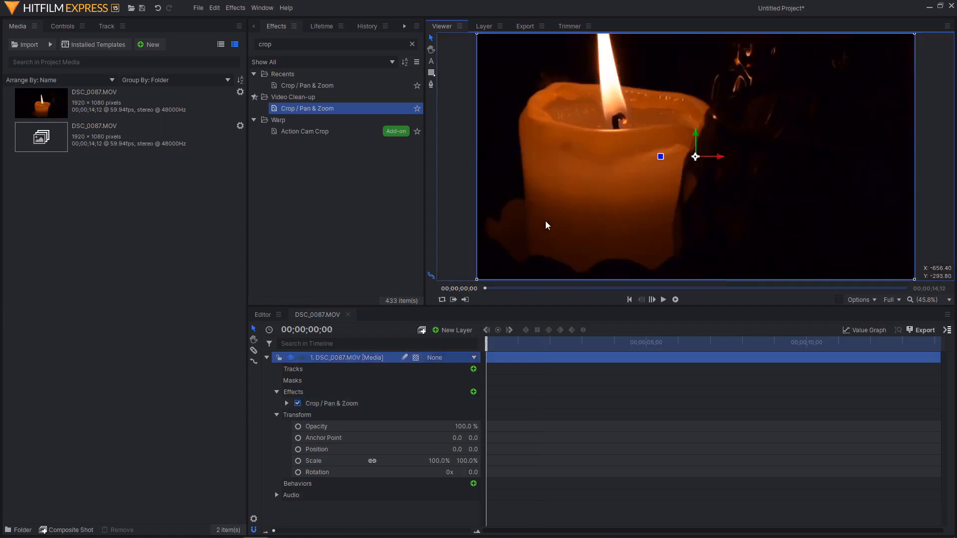
Step: Reselect the Crop / Pan & Zoom effect to show its pan-and-zoom framing boxes
left_click(331, 403)
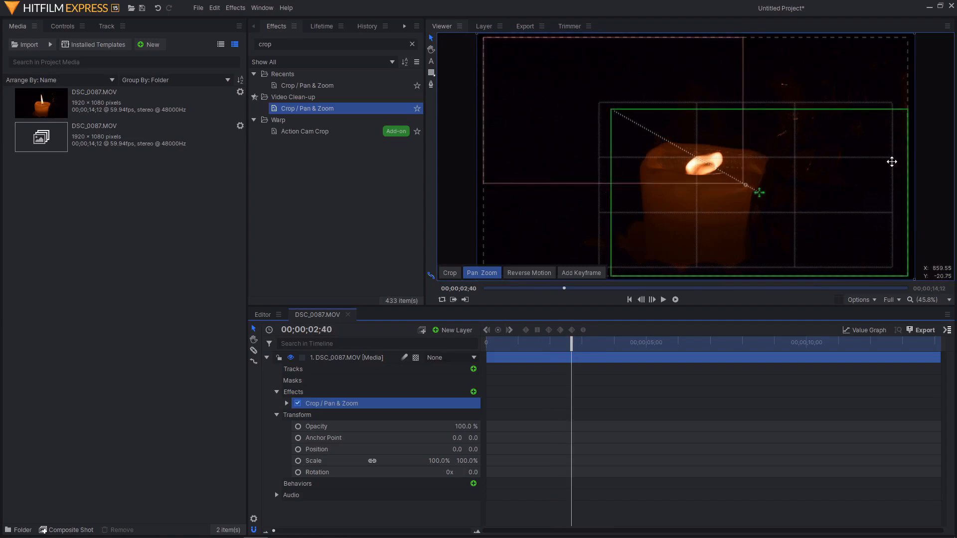
mouse_move(684, 171)
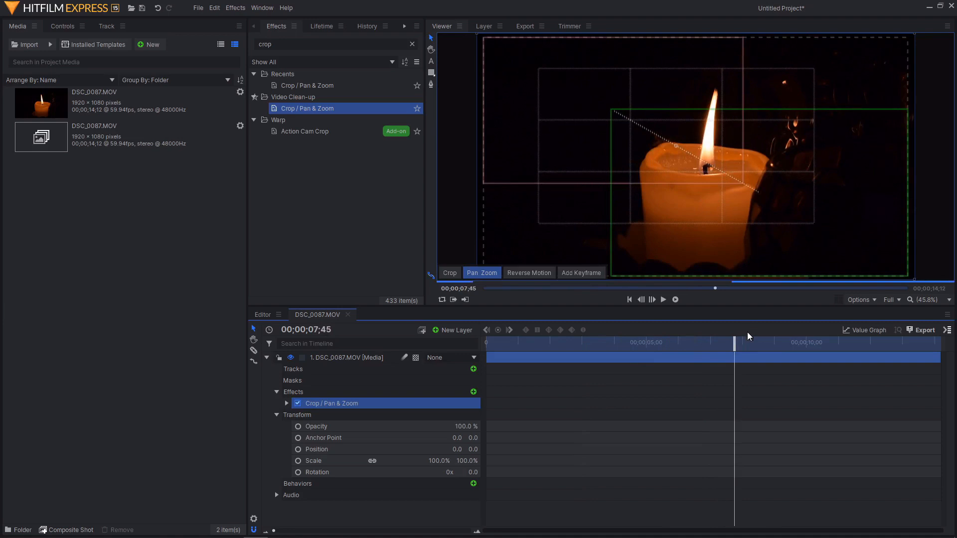
mouse_move(314, 341)
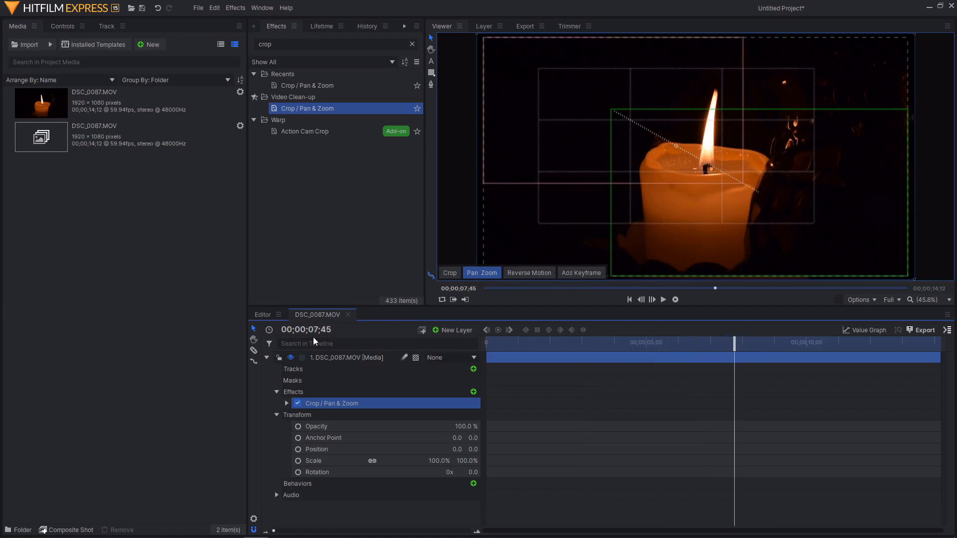
mouse_move(352, 326)
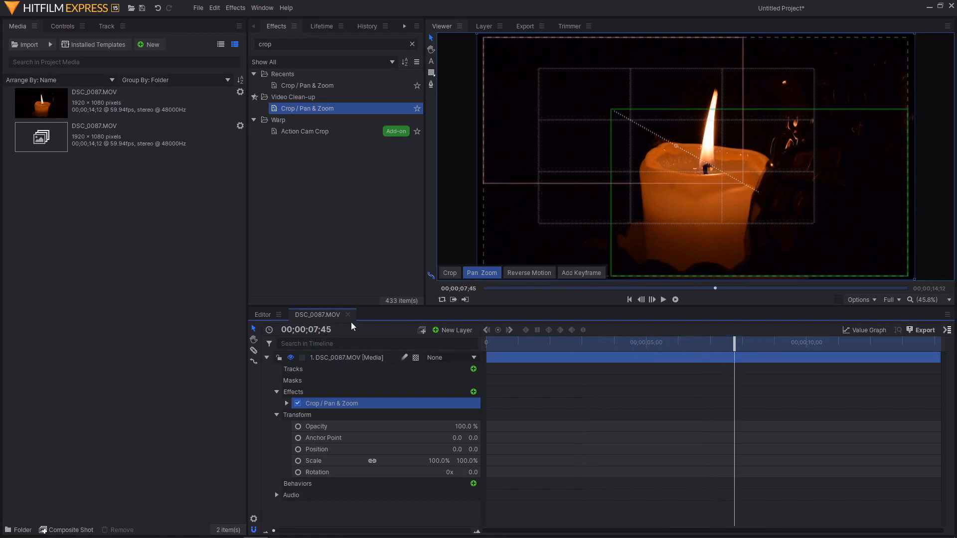
mouse_move(933, 200)
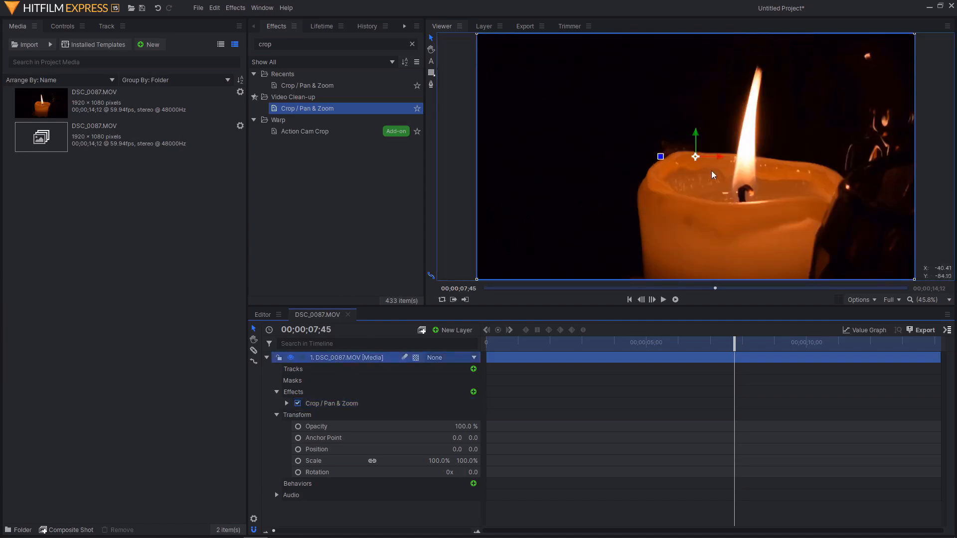
Step: Add a keyframe for the current pan-and-zoom framing and reselect the effect afterwards
left_click(330, 402)
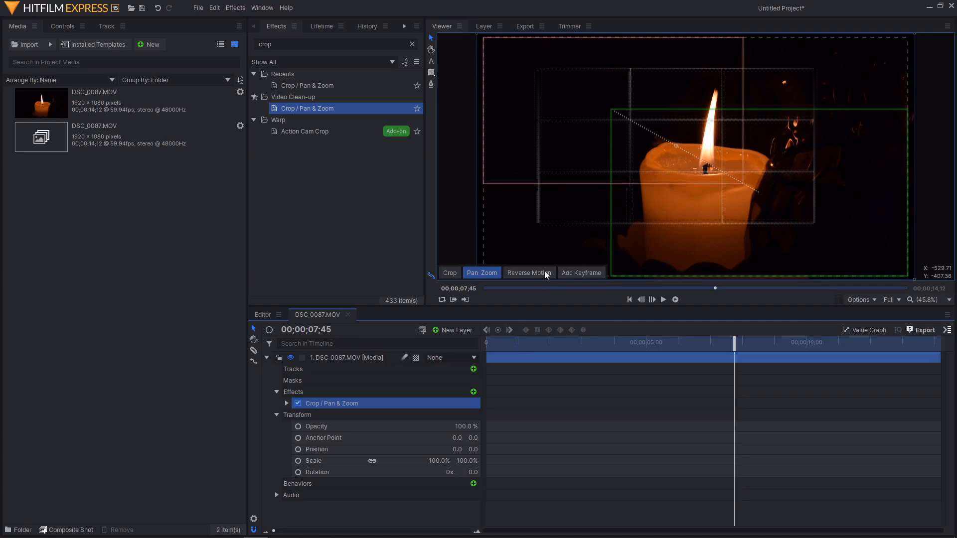
mouse_move(580, 273)
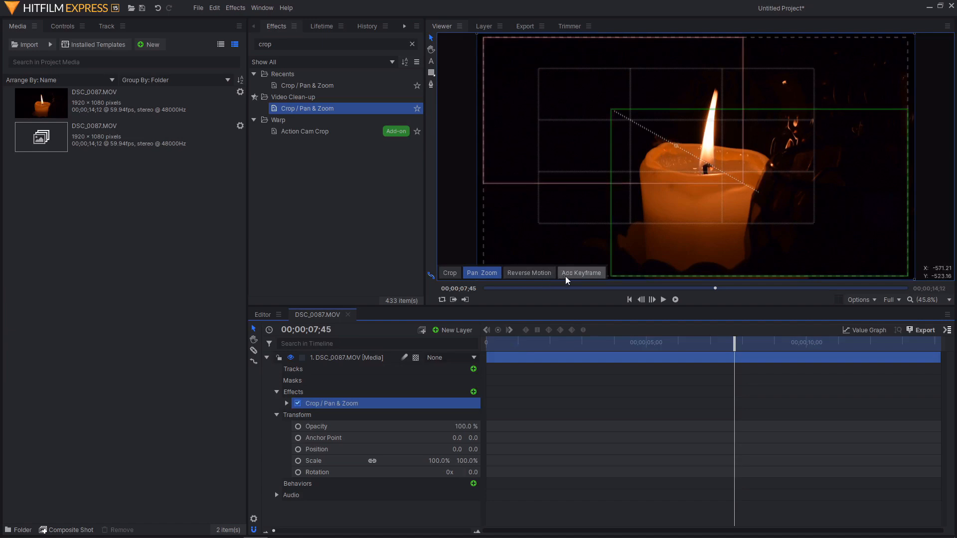
left_click(580, 273)
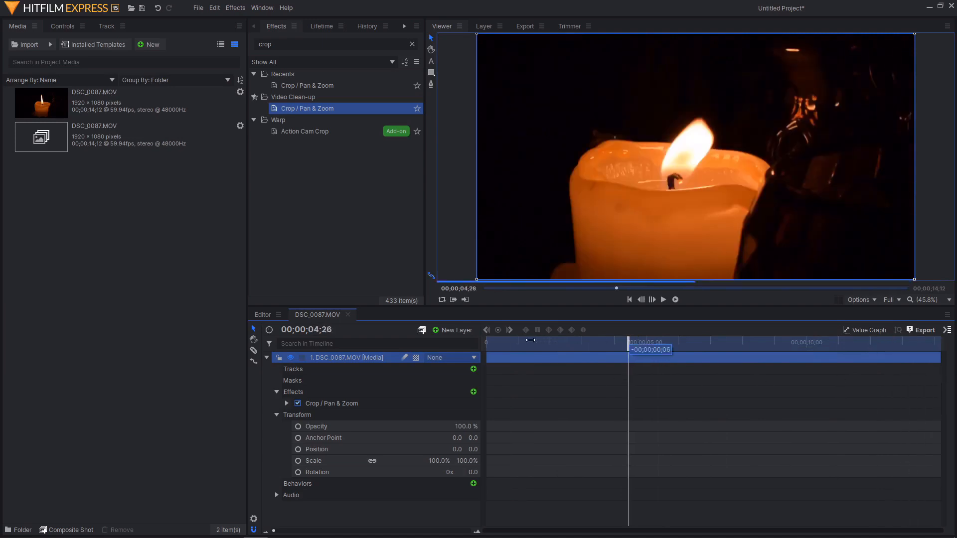
left_click(331, 402)
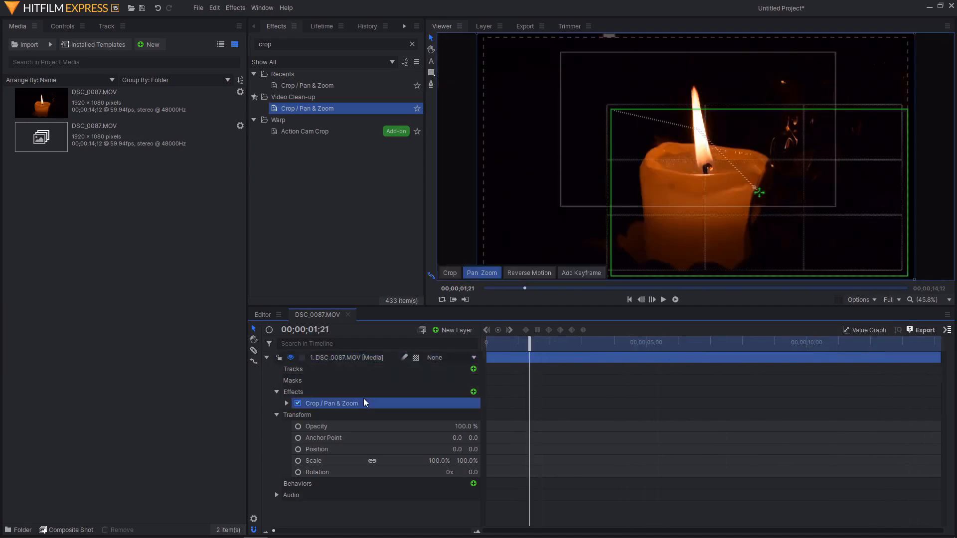
Step: Browse the effect's Aspect Ratio options in Controls and keep it on Timeline
left_click(62, 26)
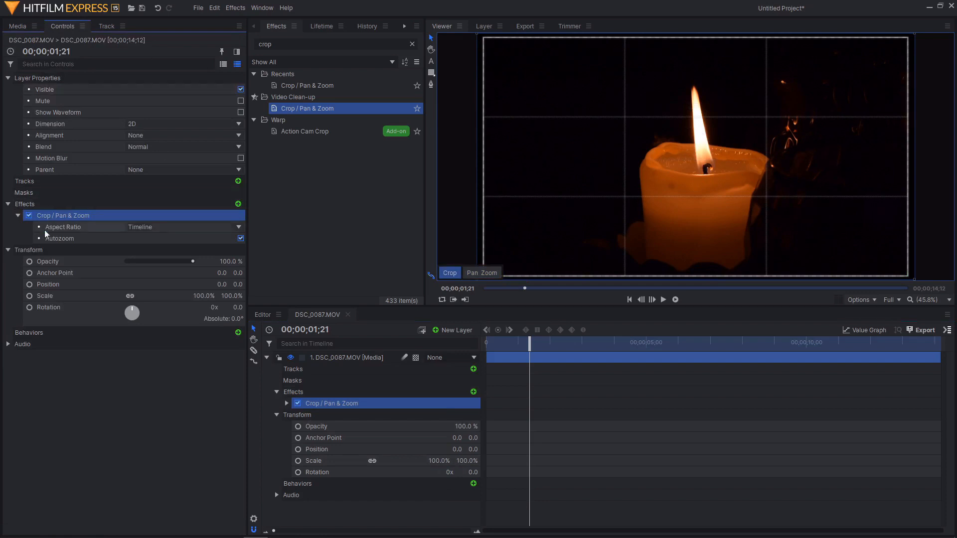
mouse_move(157, 230)
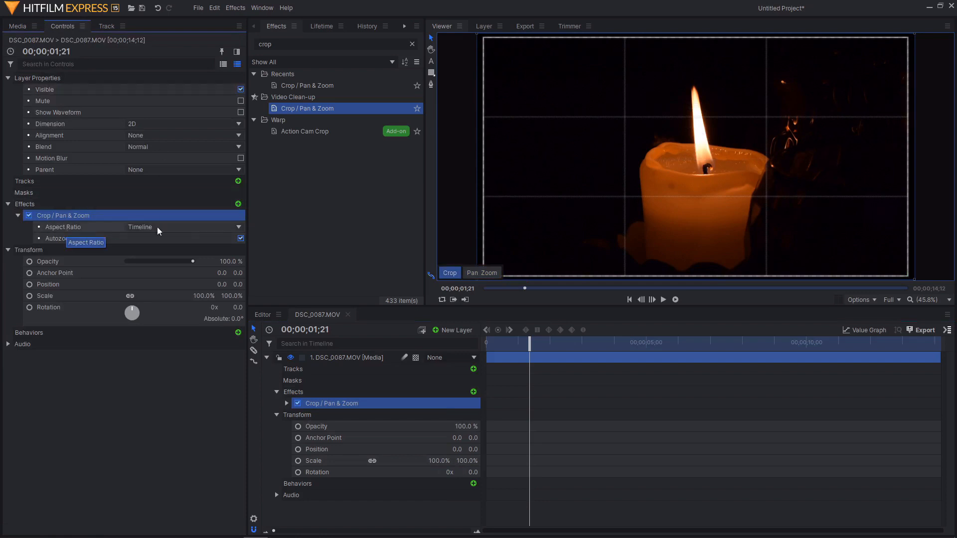
mouse_move(94, 233)
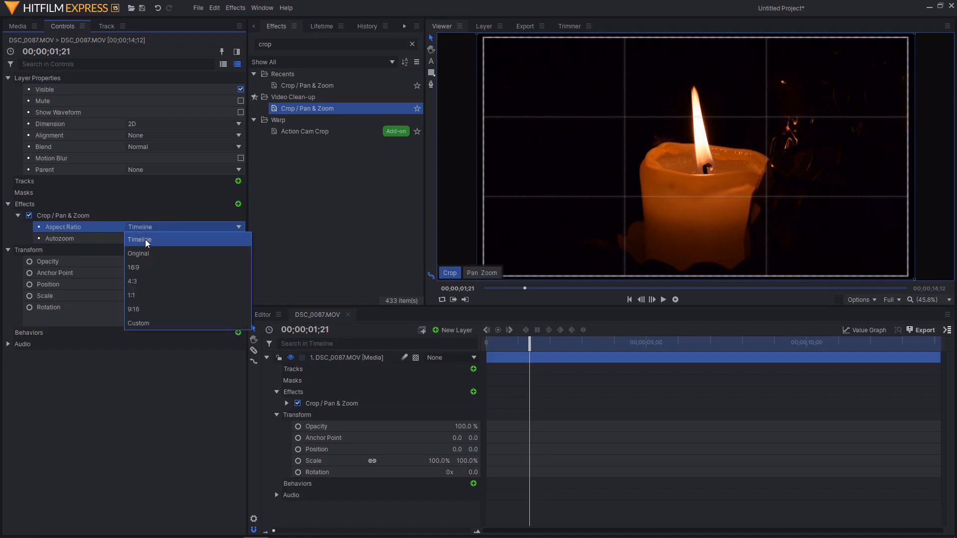
mouse_move(144, 268)
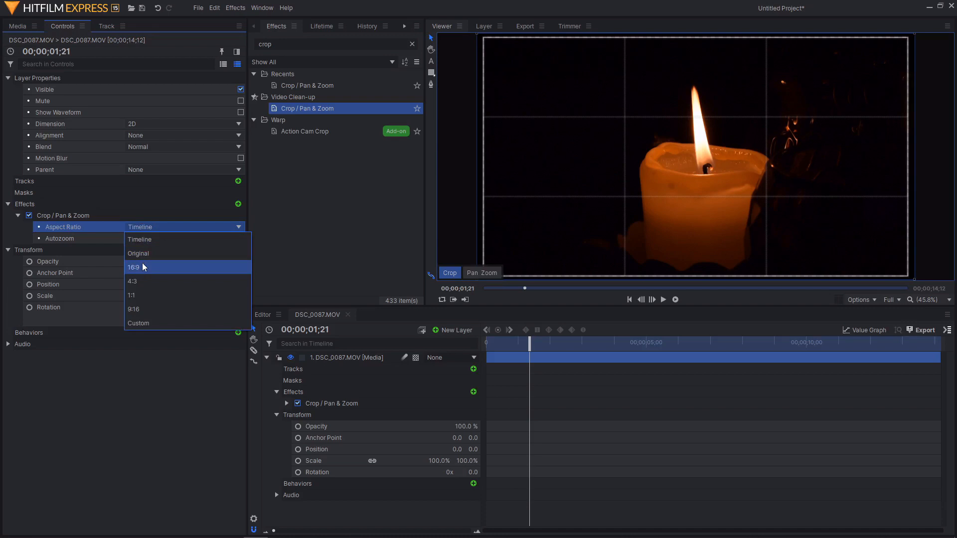
mouse_move(141, 299)
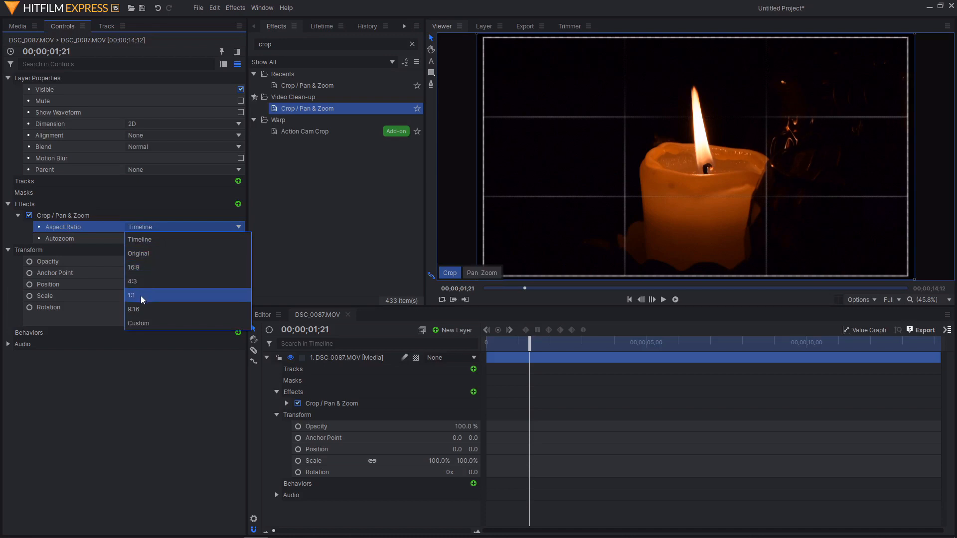
mouse_move(138, 309)
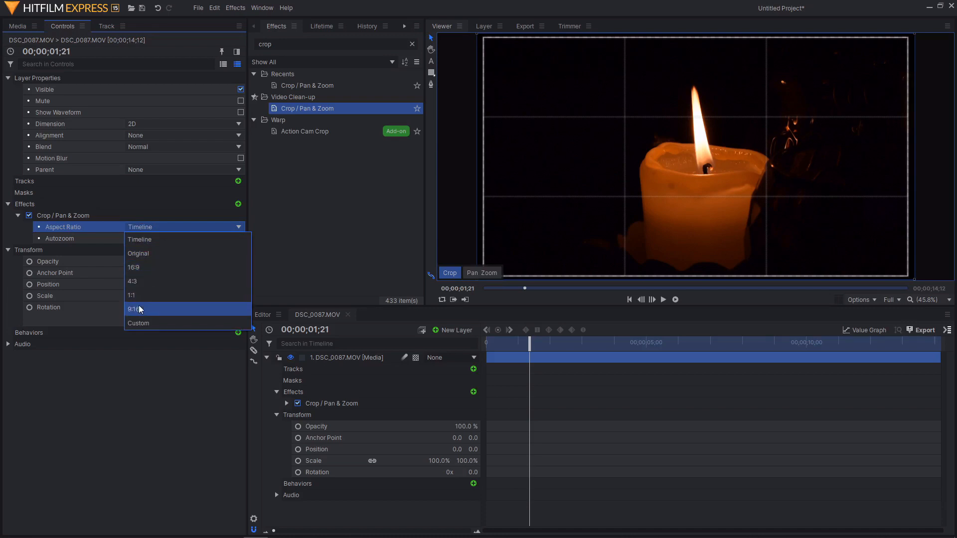
mouse_move(139, 254)
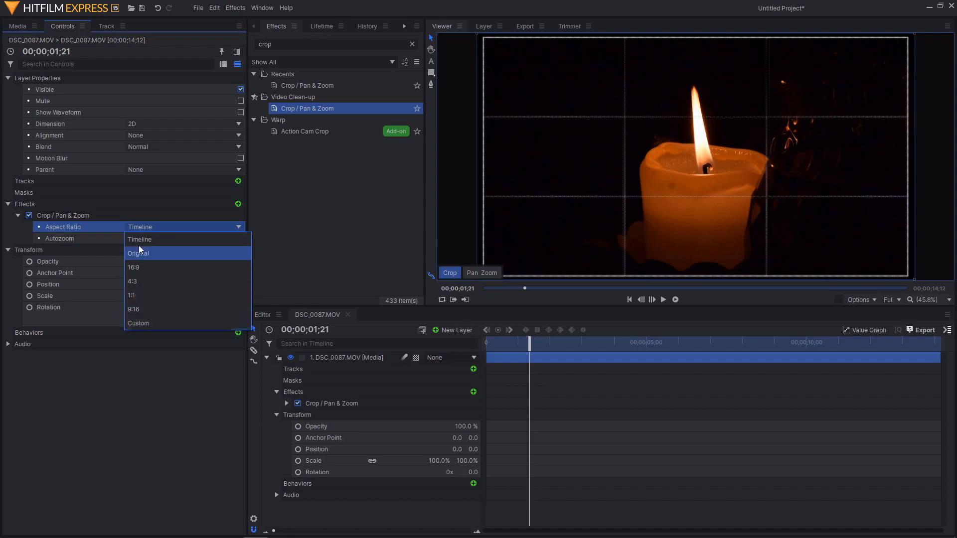
left_click(139, 238)
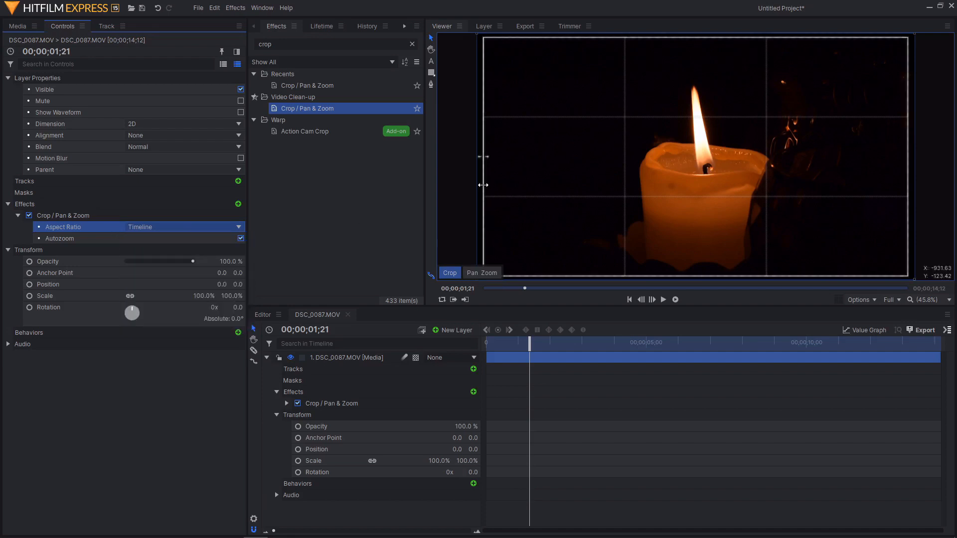
mouse_move(500, 156)
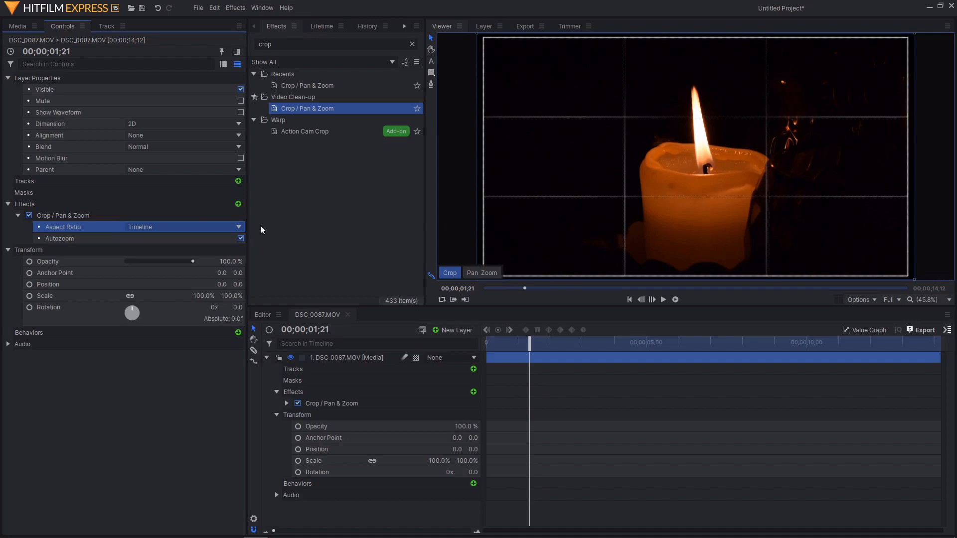
mouse_move(163, 234)
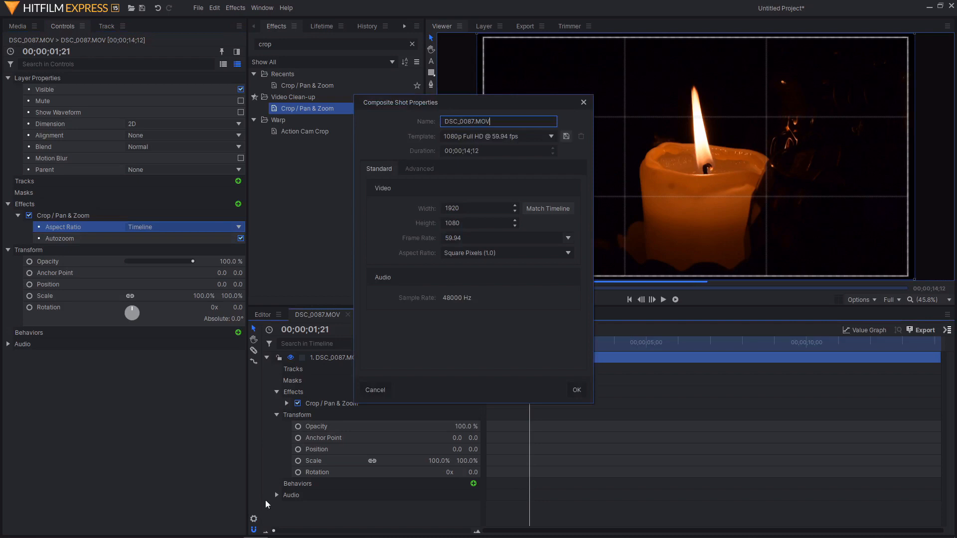
mouse_move(487, 184)
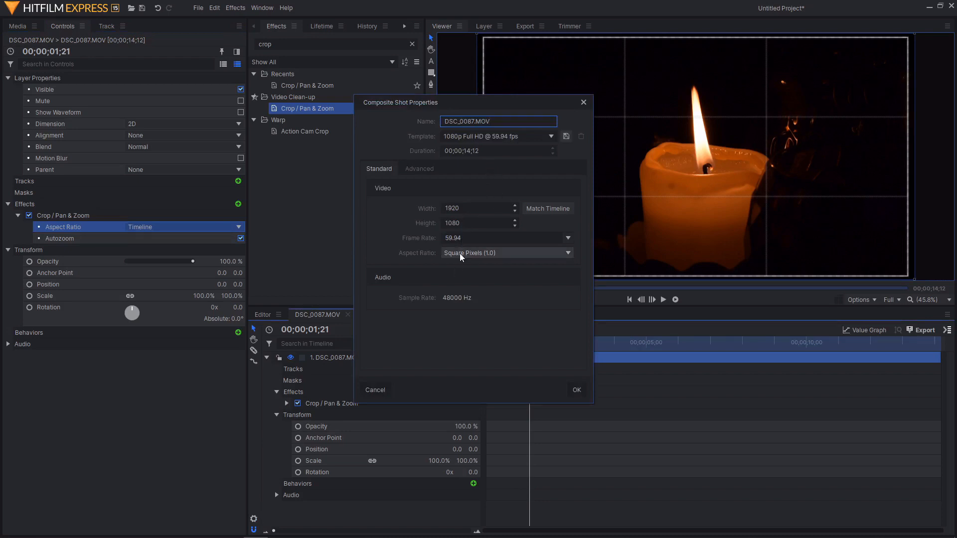
mouse_move(376, 386)
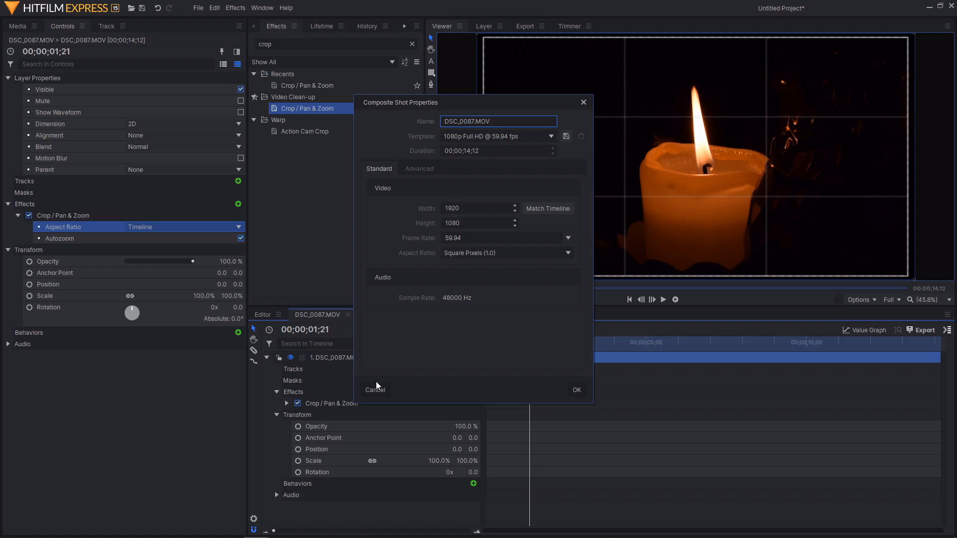
Step: Cancel the Composite Shot Properties dialog, leaving the 1920×1080 timeline unchanged
left_click(576, 390)
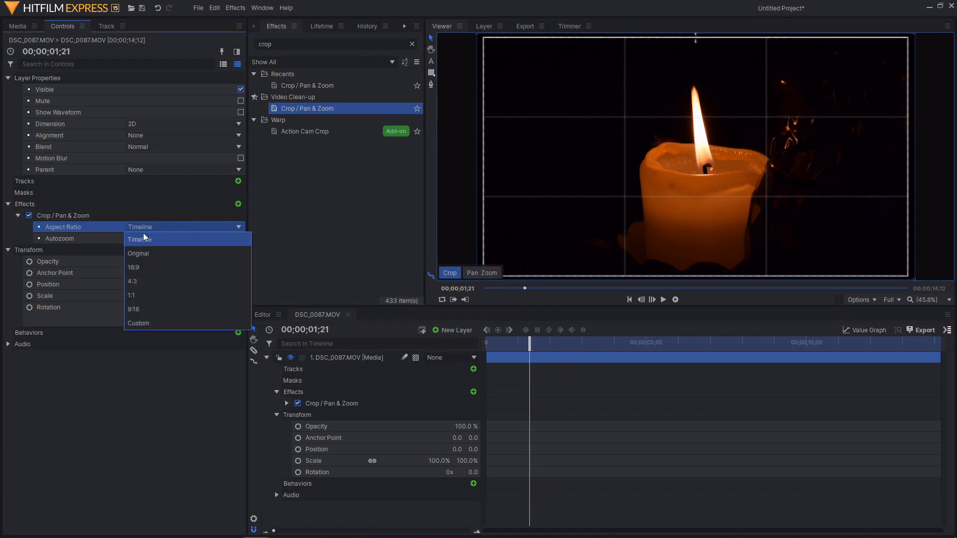
mouse_move(146, 267)
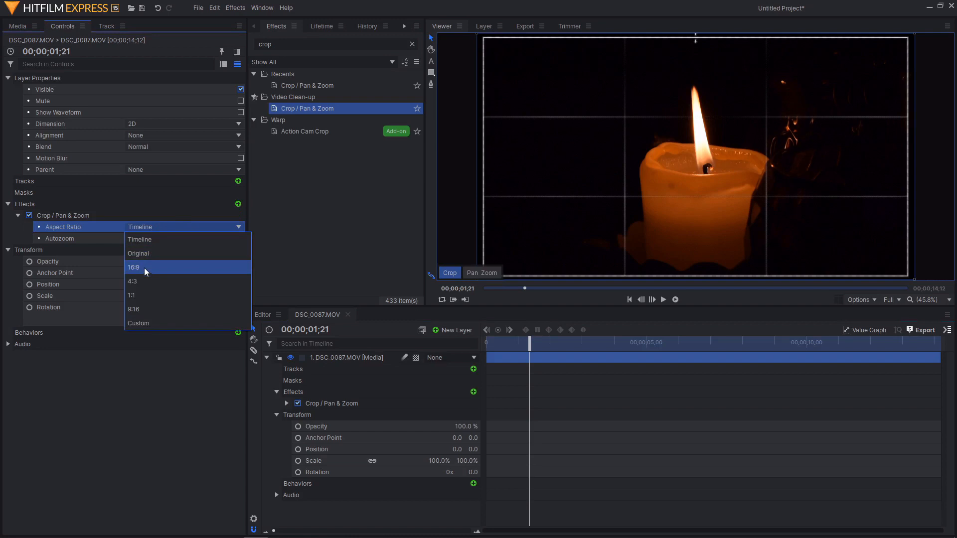
left_click(133, 309)
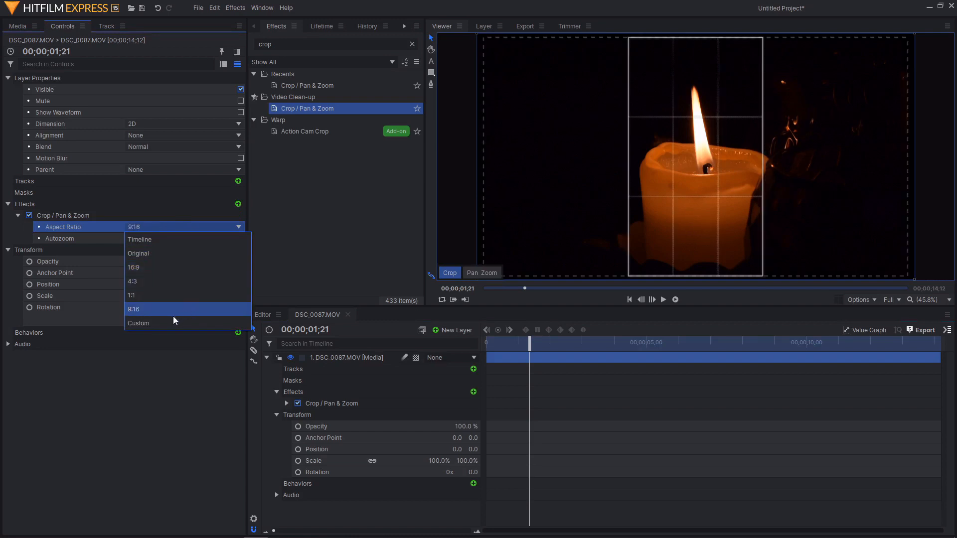
left_click(139, 323)
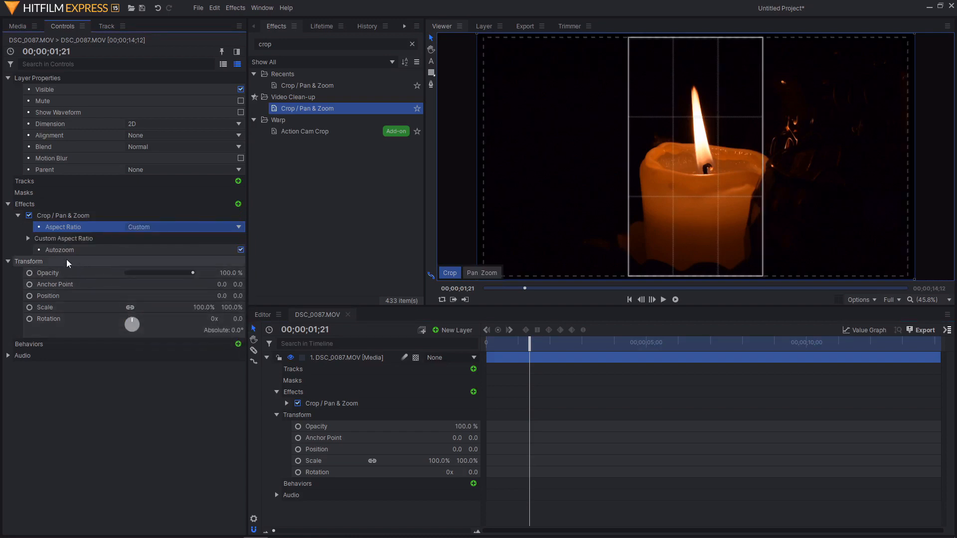
left_click(64, 238)
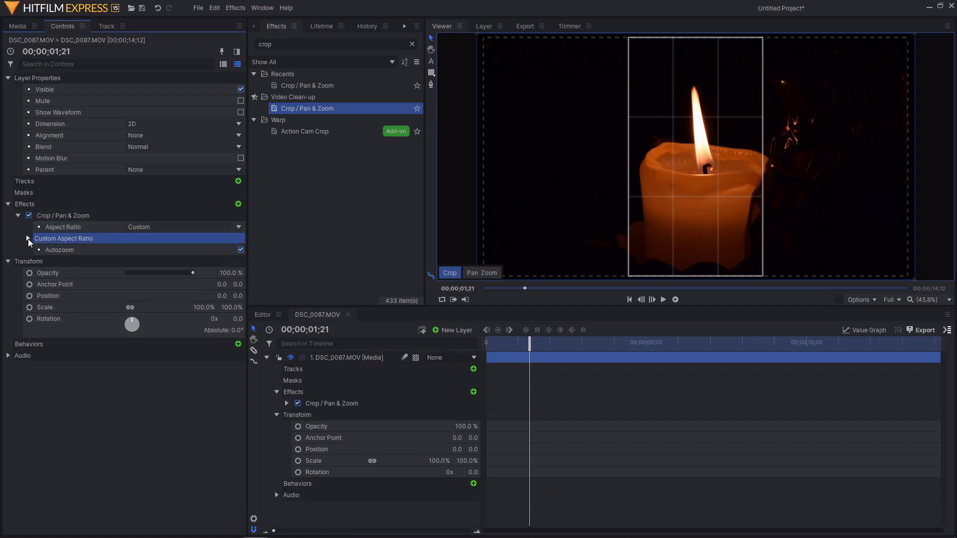
left_click(28, 239)
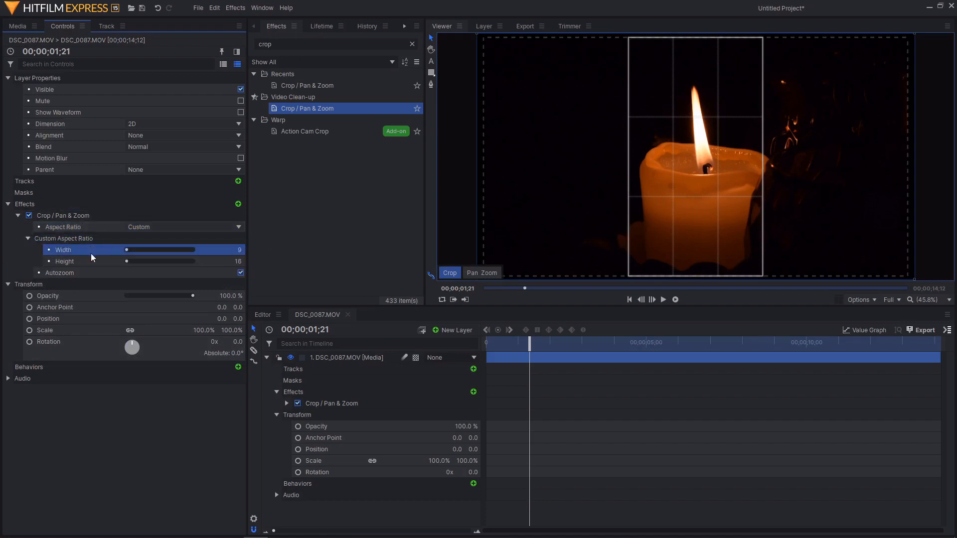
left_click(92, 262)
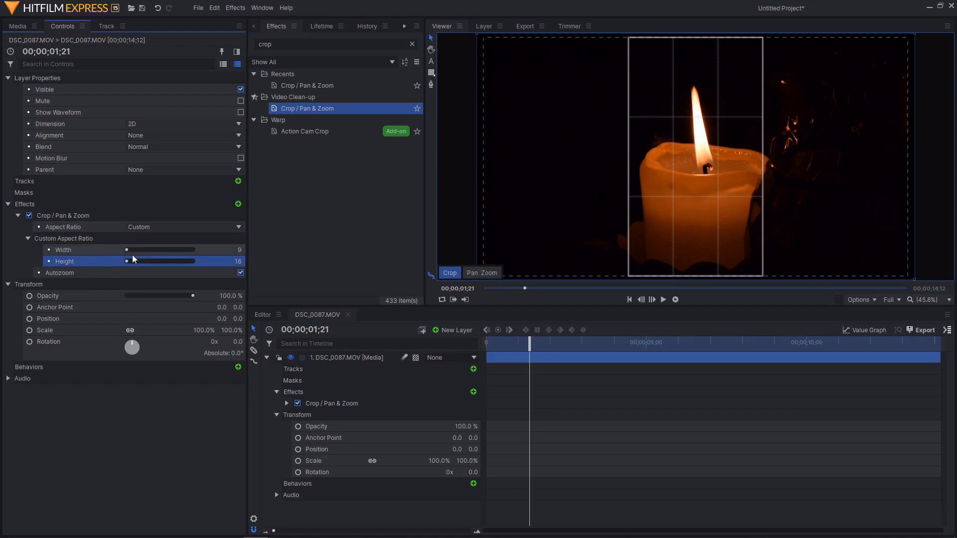
left_click(184, 226)
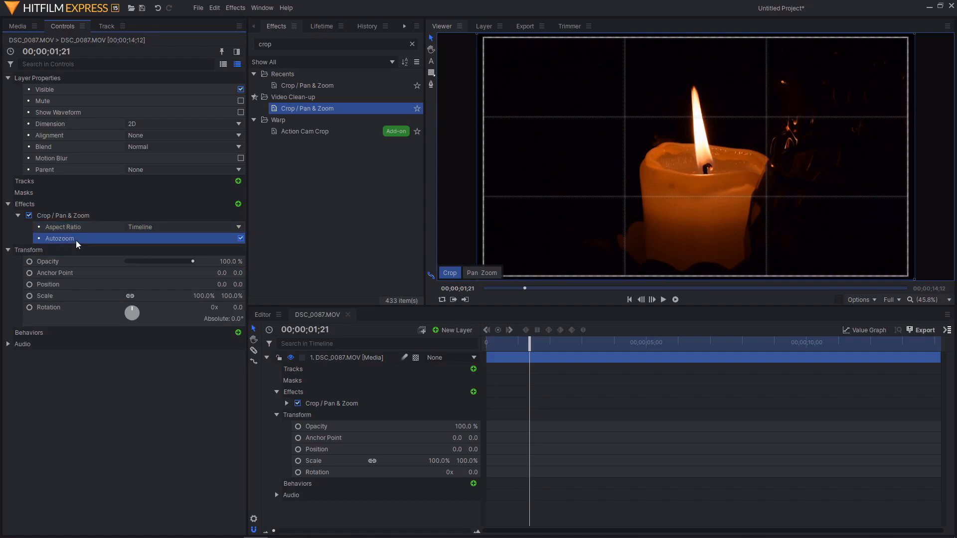
mouse_move(95, 244)
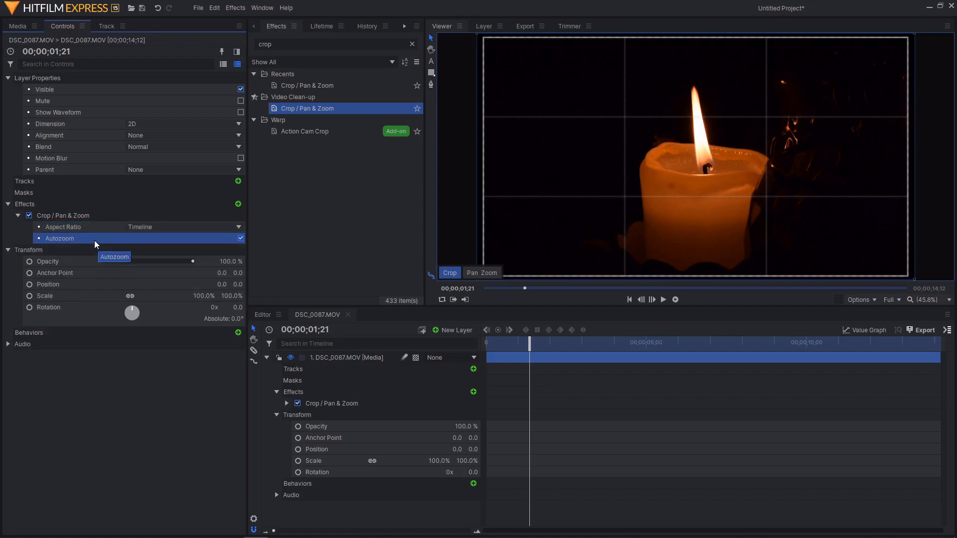
mouse_move(111, 246)
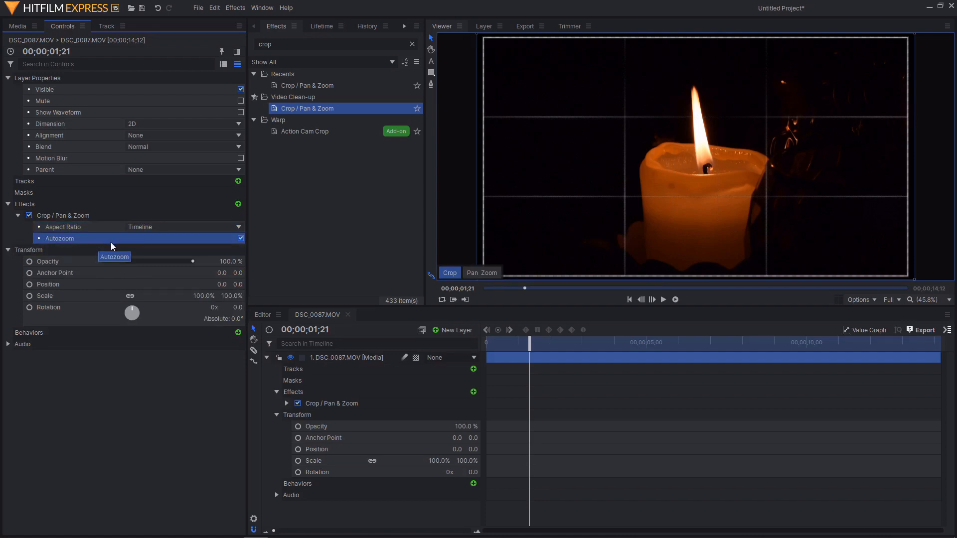
mouse_move(476, 239)
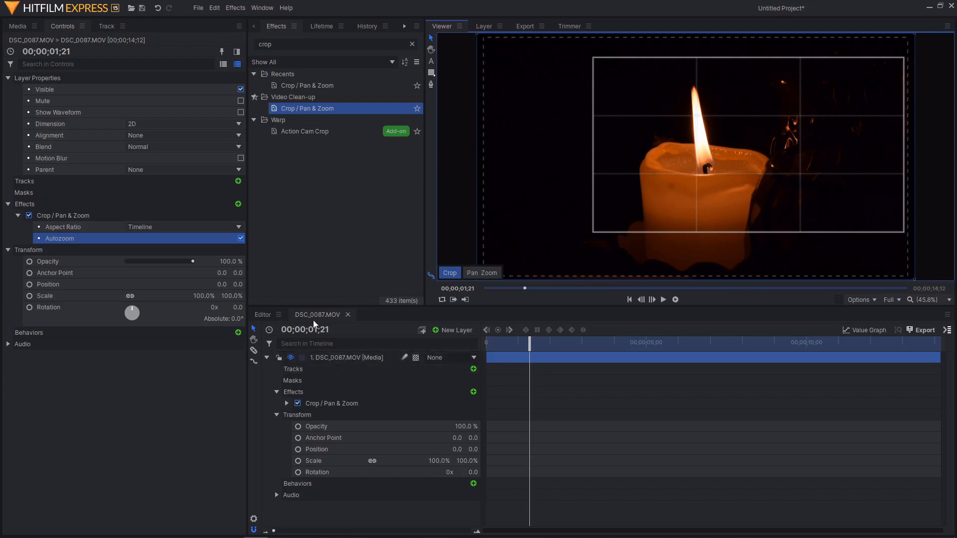
Step: Preview the tighter candle crop with Autozoom on, then reselect the effect's crop box
left_click(241, 238)
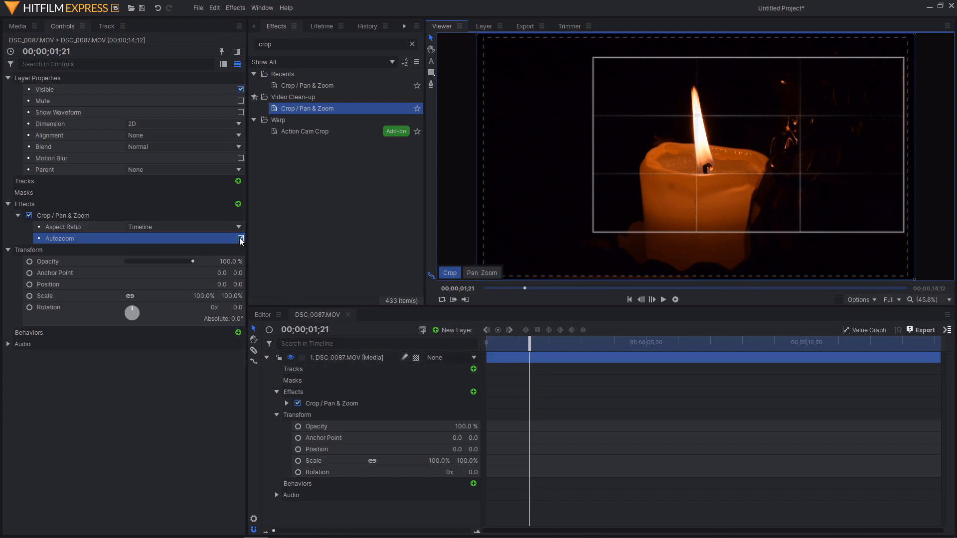
left_click(241, 238)
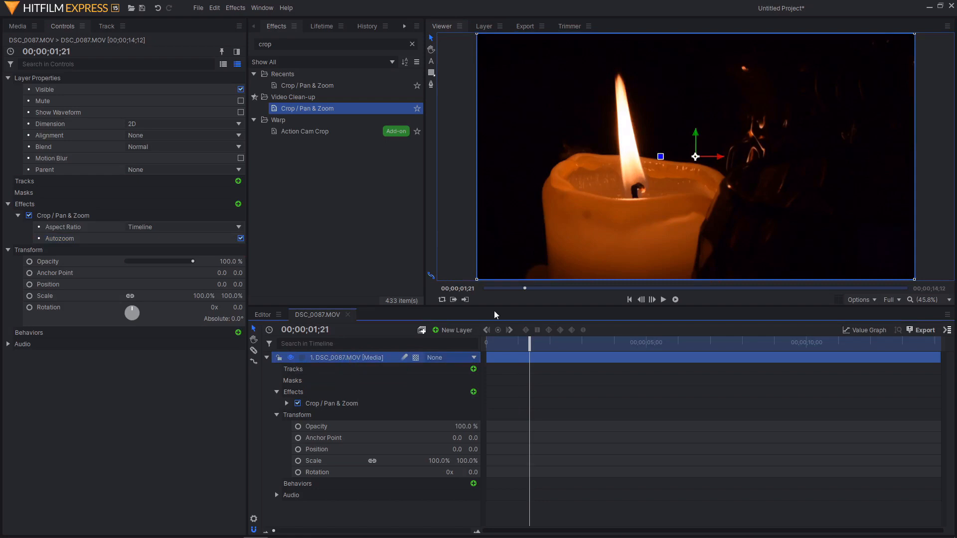
mouse_move(442, 380)
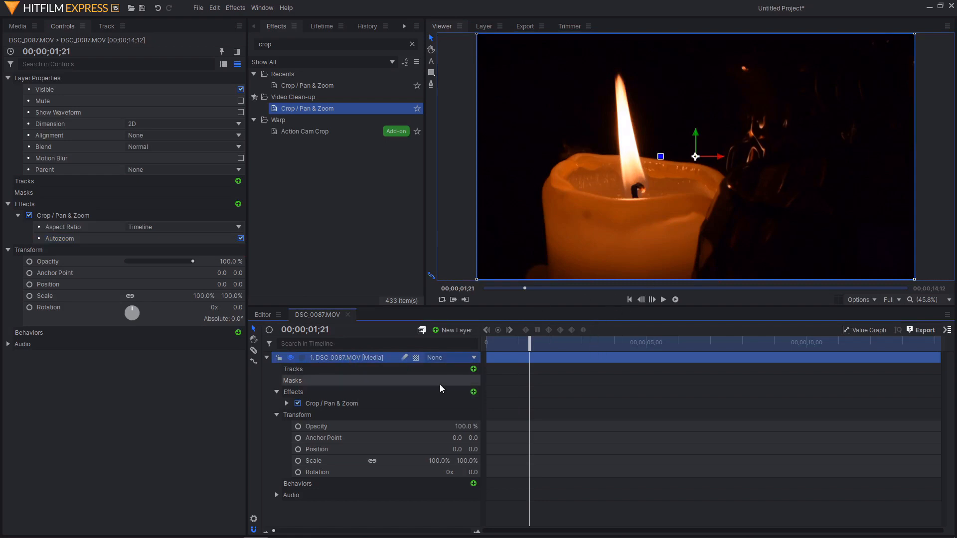
mouse_move(442, 376)
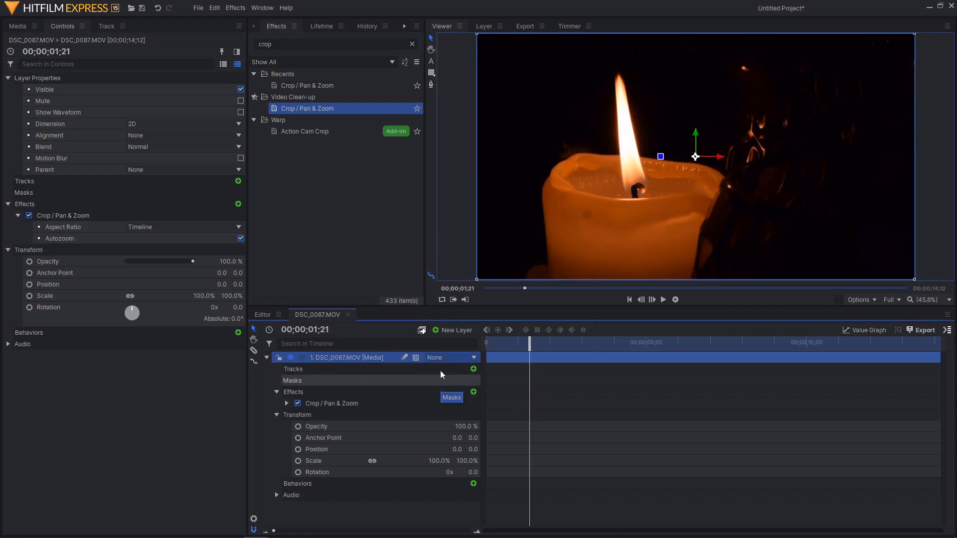
left_click(331, 403)
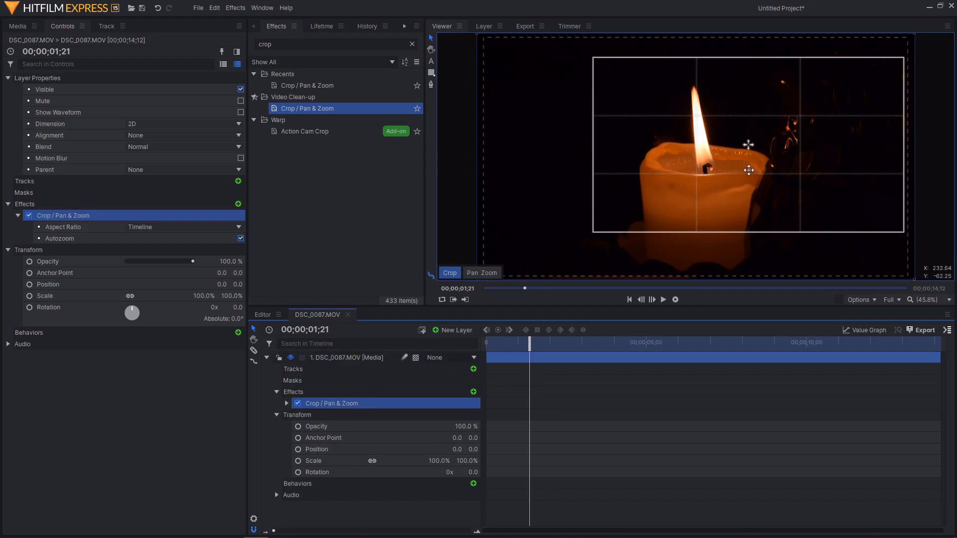
mouse_move(684, 161)
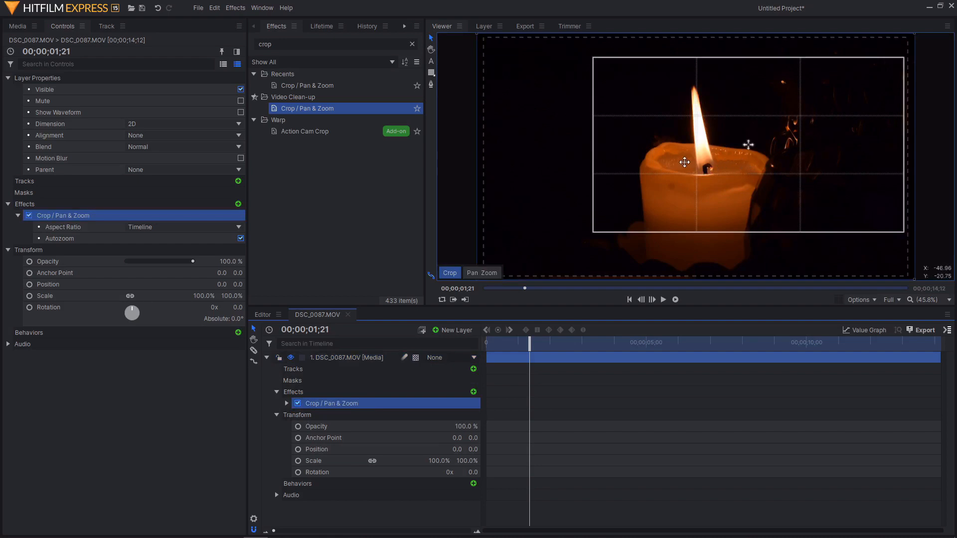
Step: Uncheck Autozoom to see the unscaled crop in a black frame, then re-enable it
left_click(240, 238)
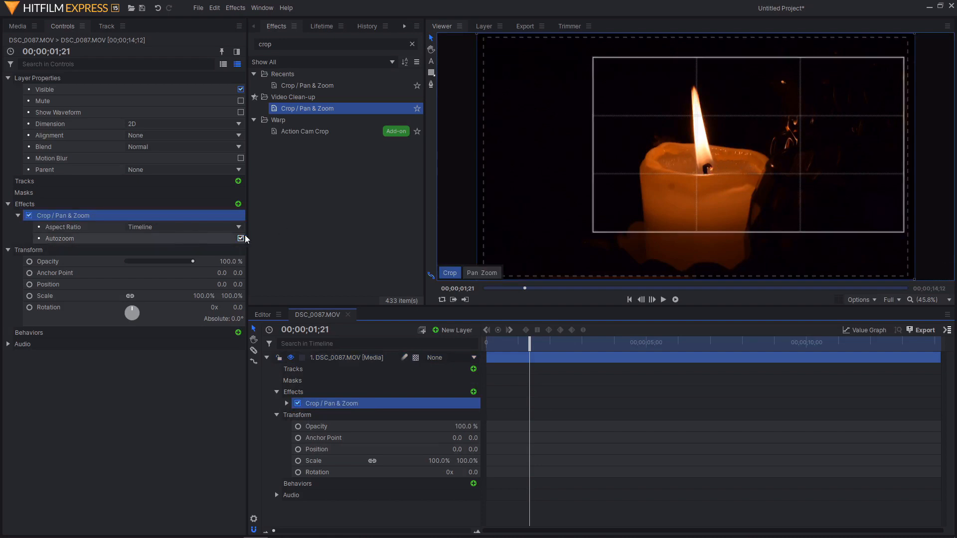
left_click(58, 239)
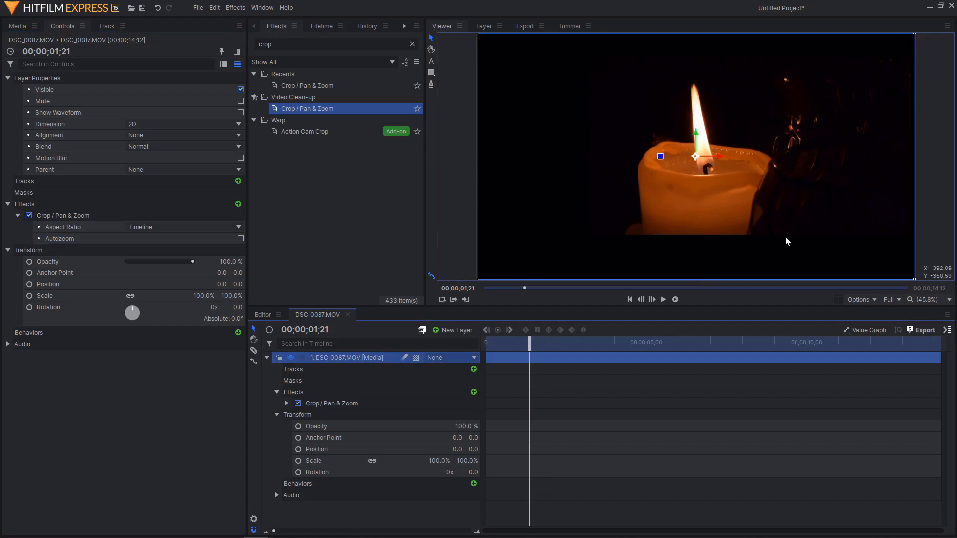
mouse_move(850, 87)
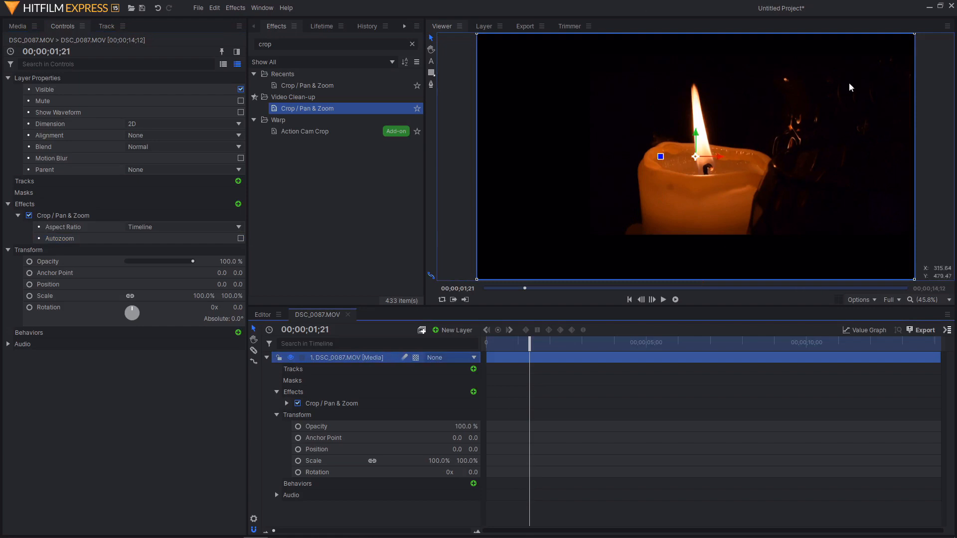
left_click(331, 403)
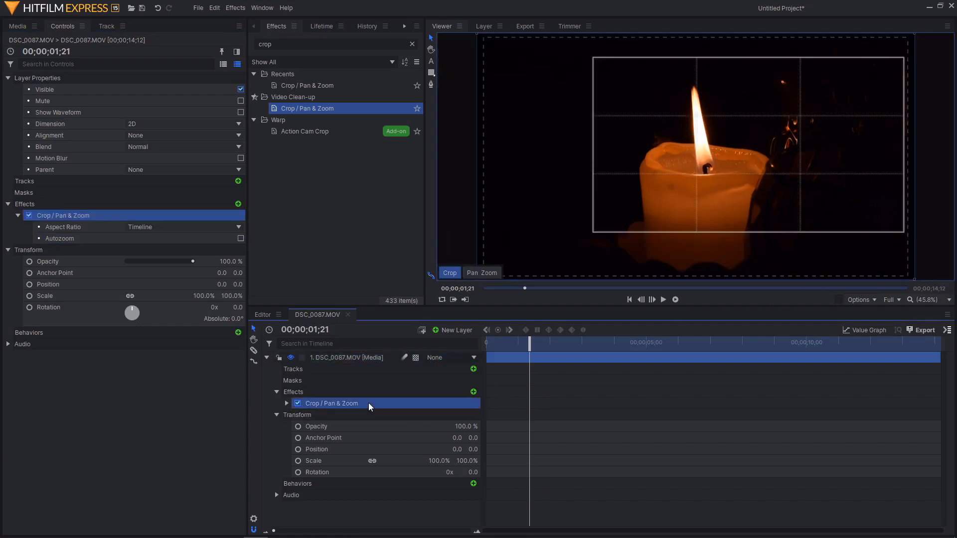
left_click(240, 238)
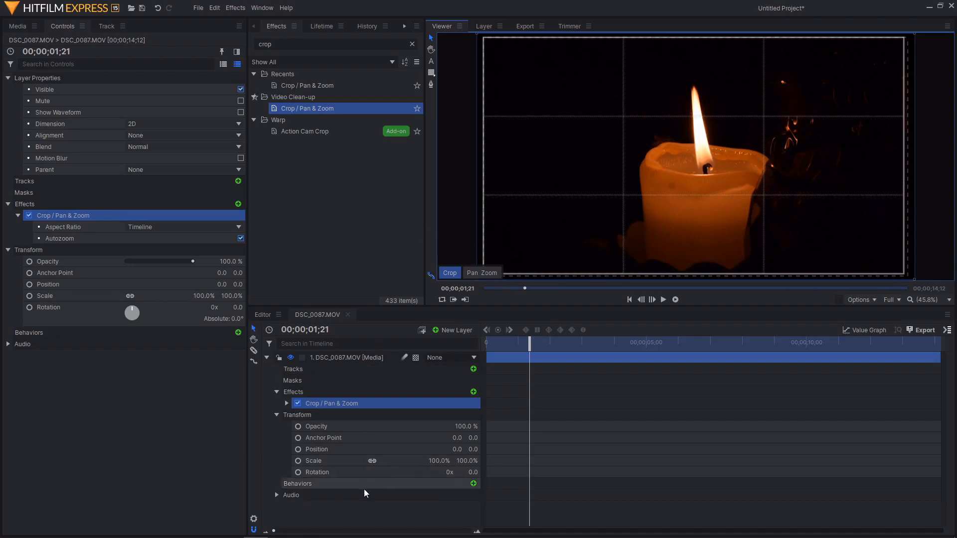